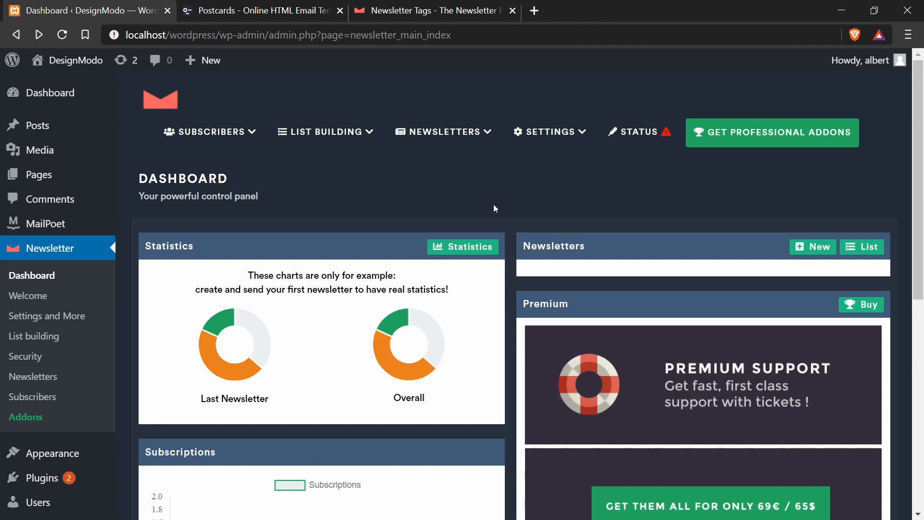
- Bring up the newsletter tags documentation and inspect the {name} placeholder
click(434, 10)
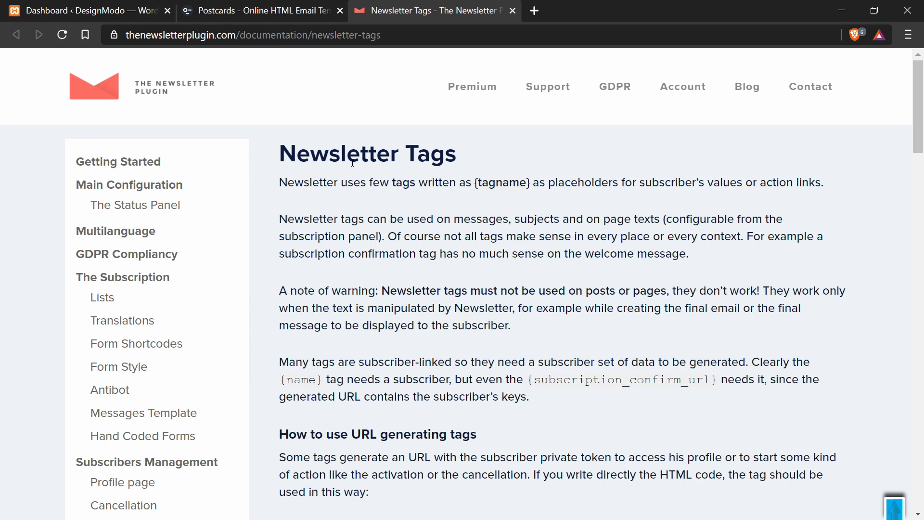
scroll(down, 3)
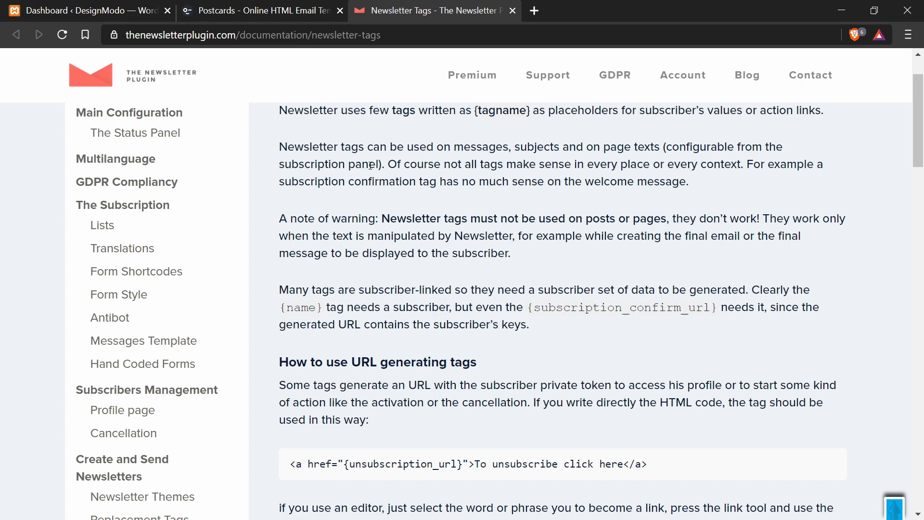
scroll(down, 3)
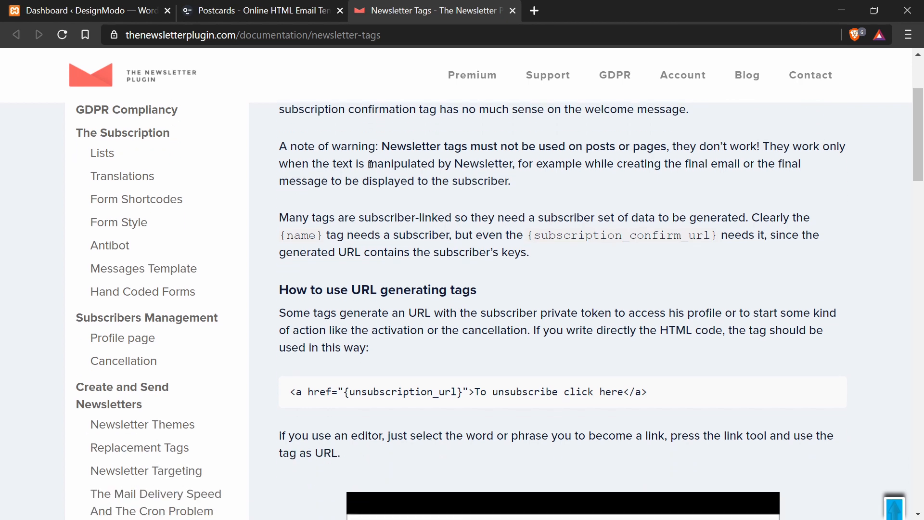
scroll(down, 3)
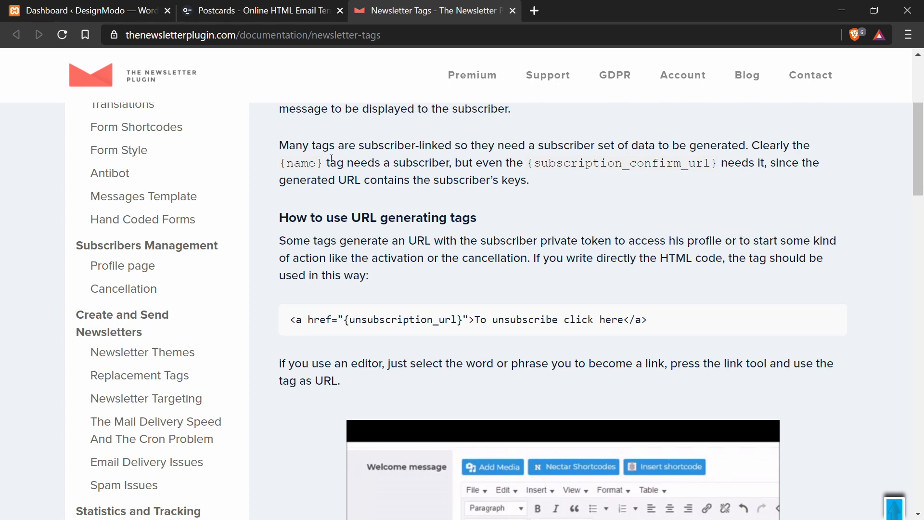
double_click(299, 164)
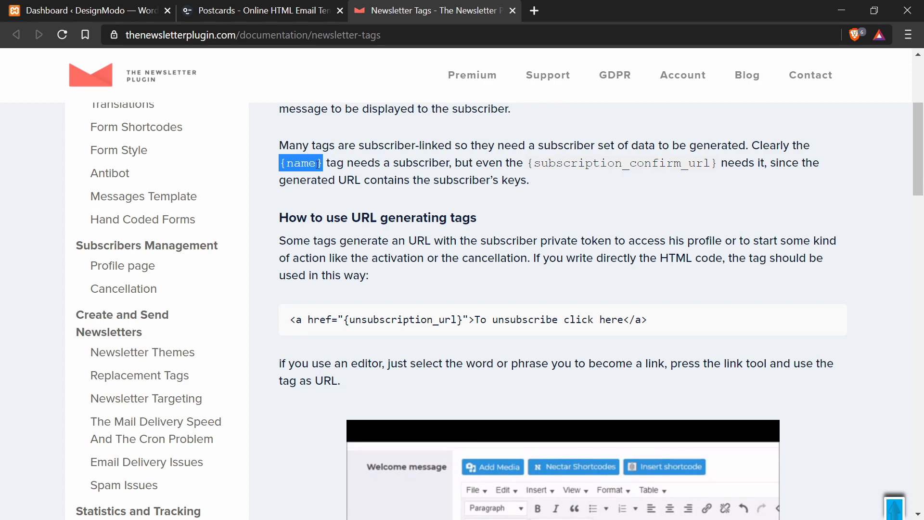
- Inspect the {unsubscription_url} tag in the documentation's code example
click(361, 345)
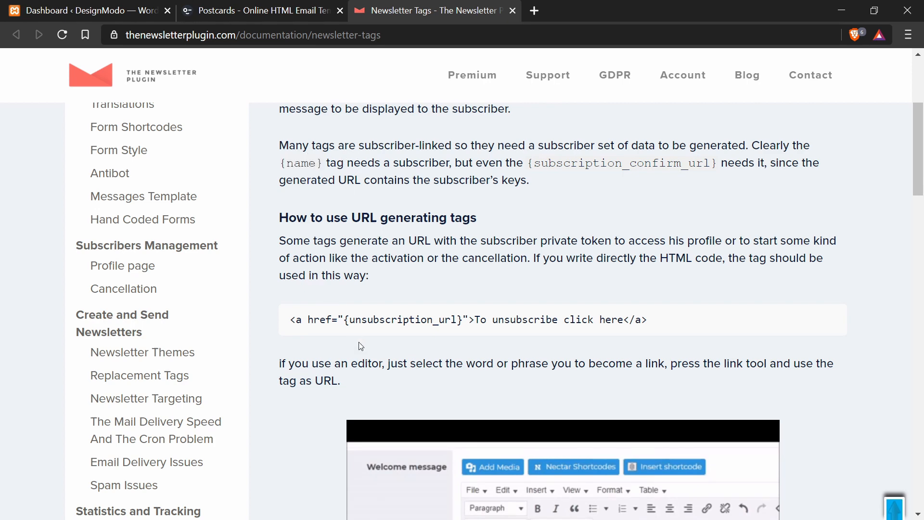
double_click(402, 320)
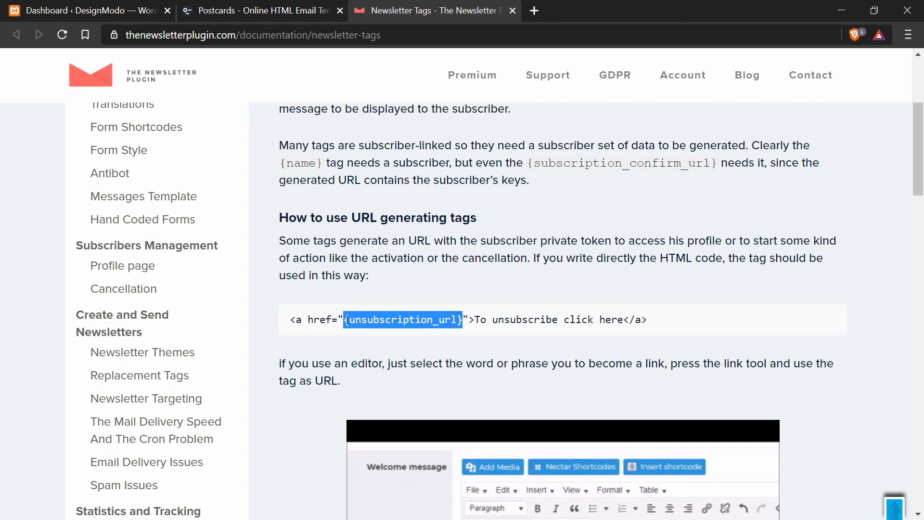
mouse_move(353, 257)
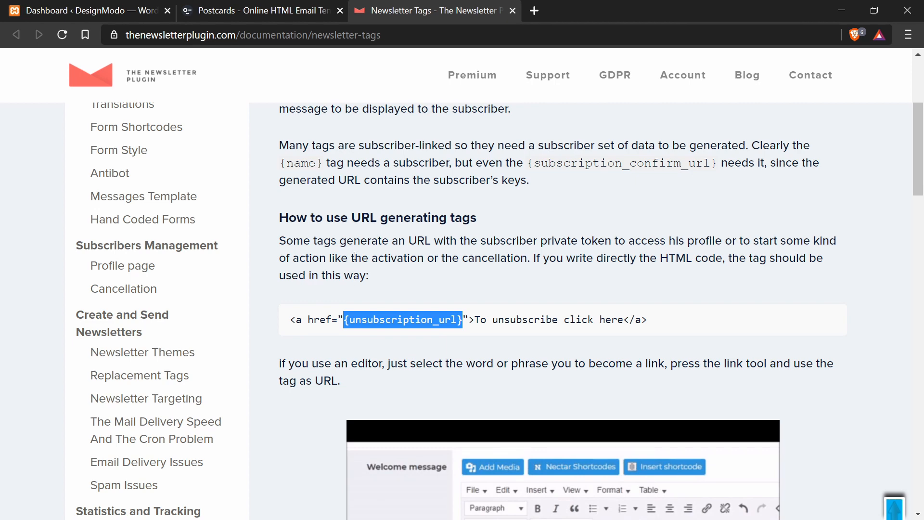
click(357, 254)
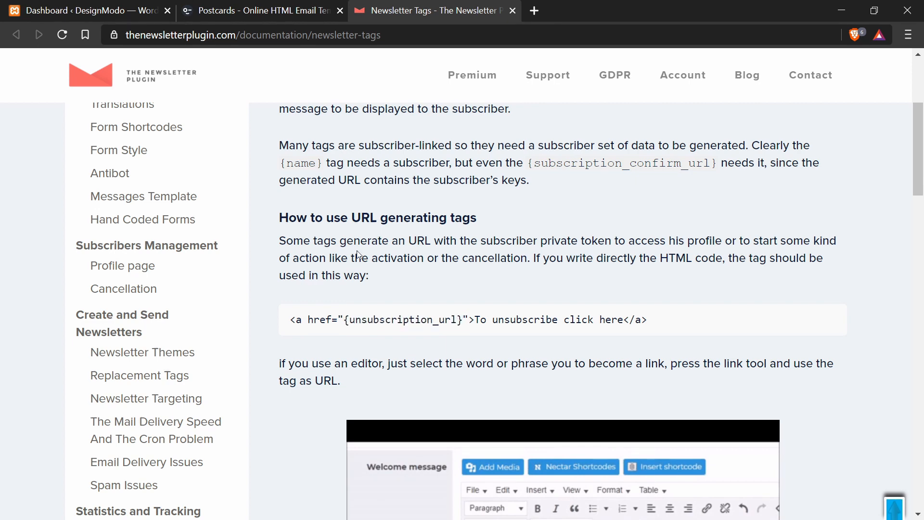
scroll(down, 3)
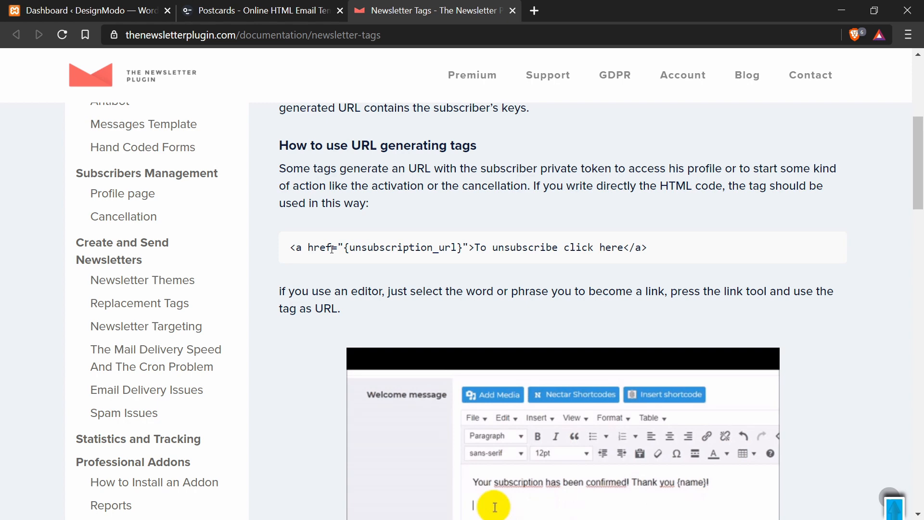
scroll(up, 3)
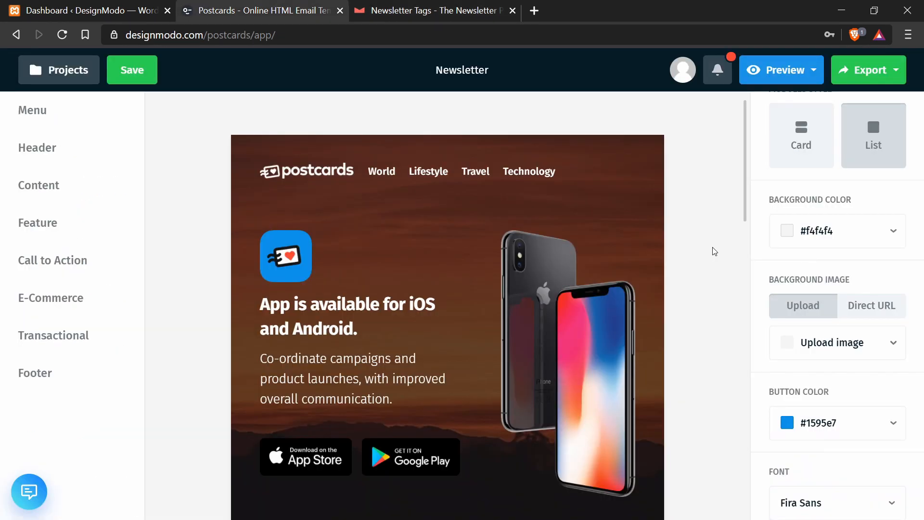
- Scroll through the template's client logos and features sections in Postcards
scroll(down, 3)
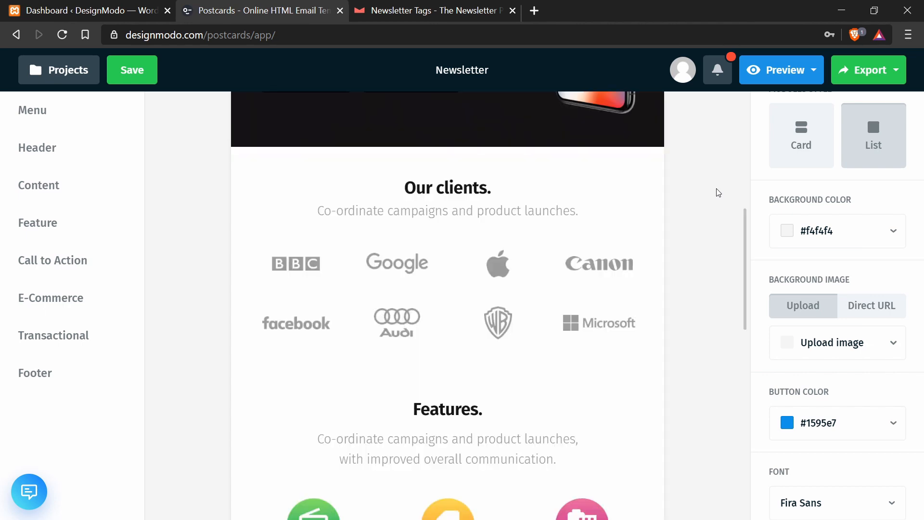
scroll(up, 3)
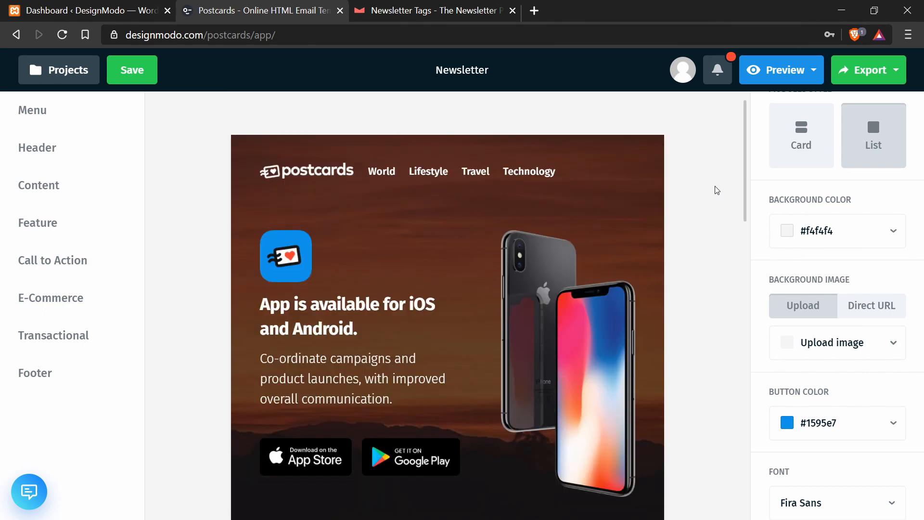
mouse_move(711, 177)
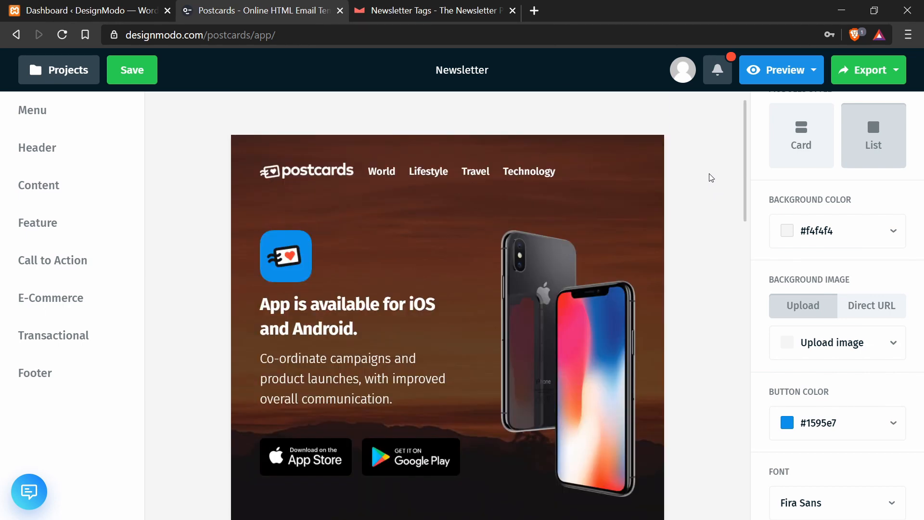
mouse_move(690, 169)
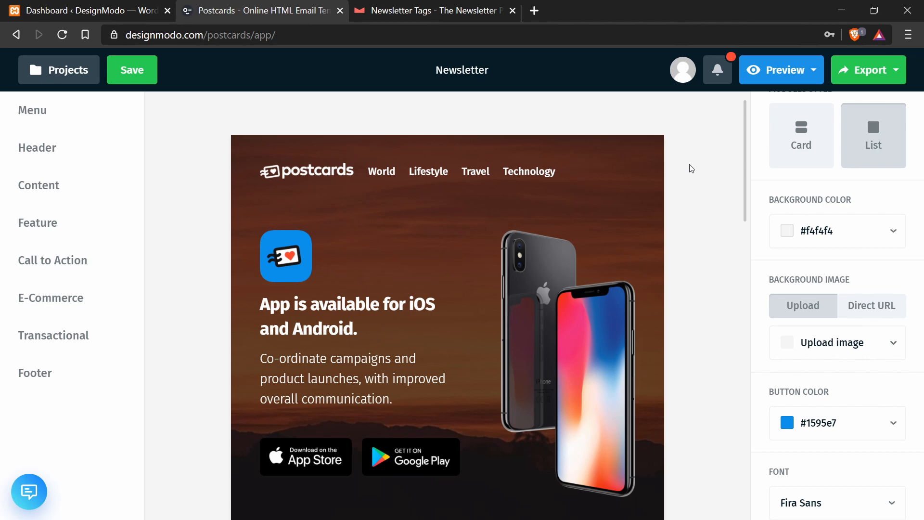
mouse_move(684, 161)
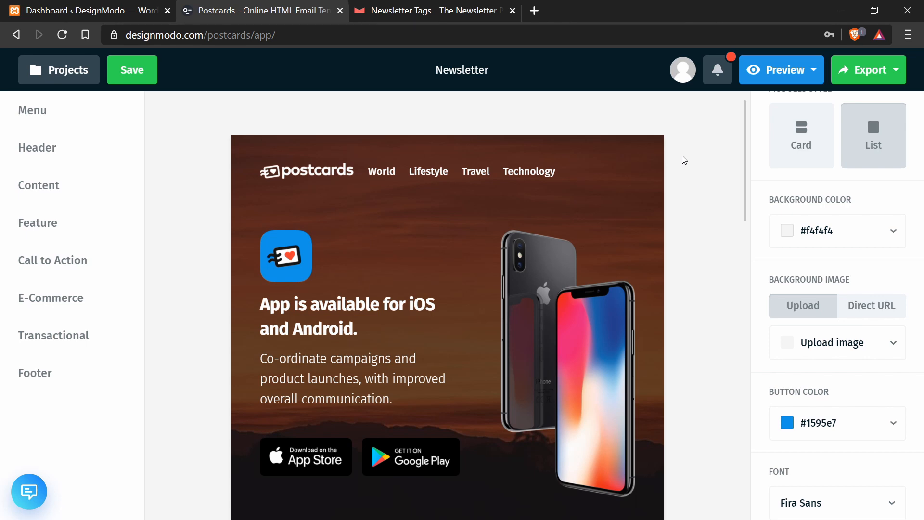
mouse_move(214, 268)
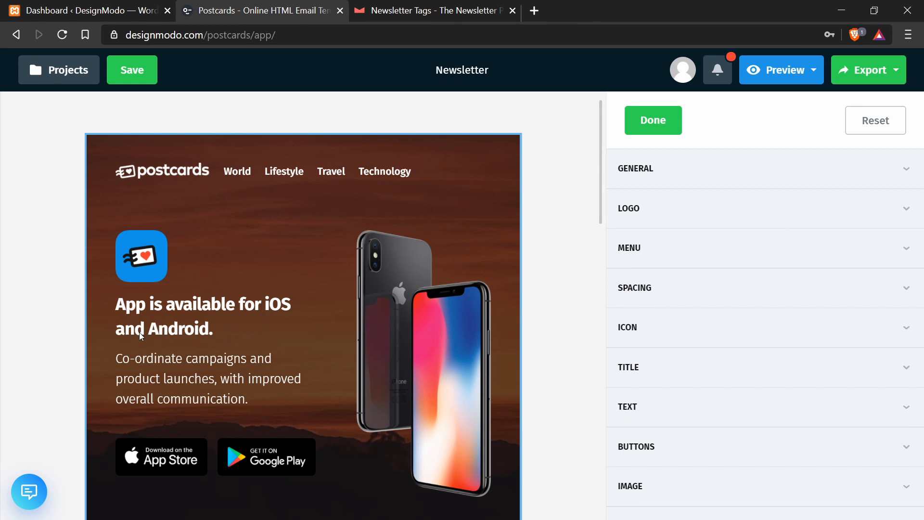
mouse_move(169, 355)
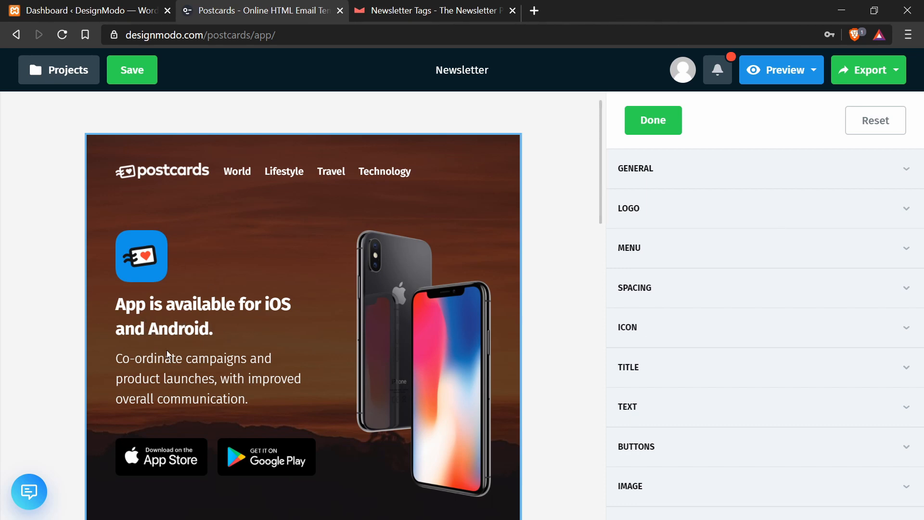
mouse_move(748, 374)
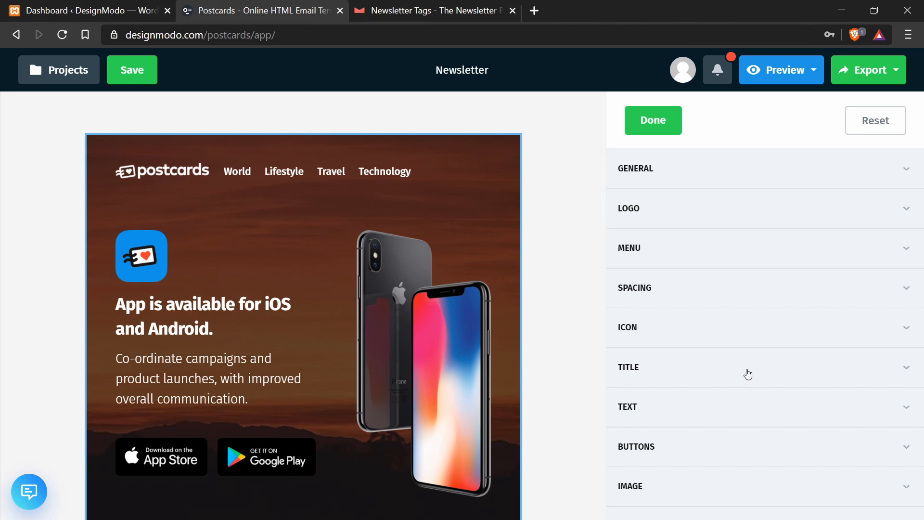
- Select the hero block's title text and fetch the {name} tag from the documentation
click(629, 367)
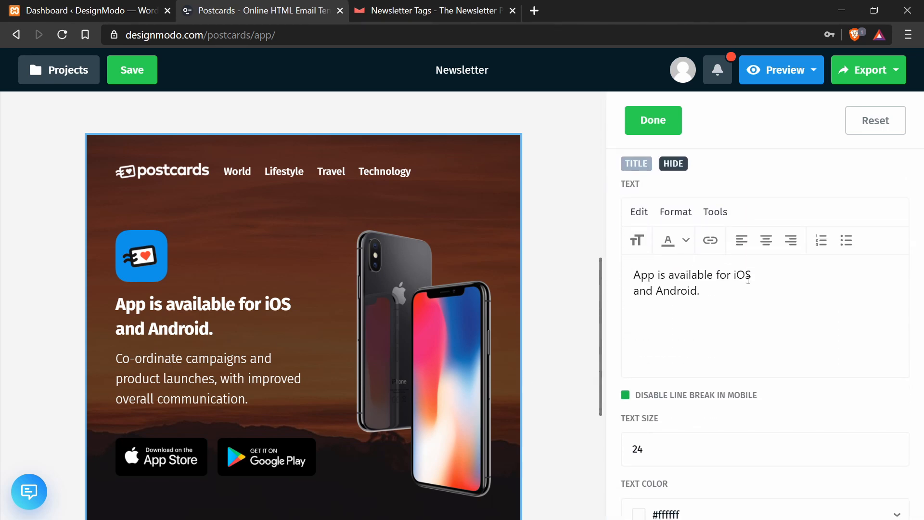
scroll(down, 3)
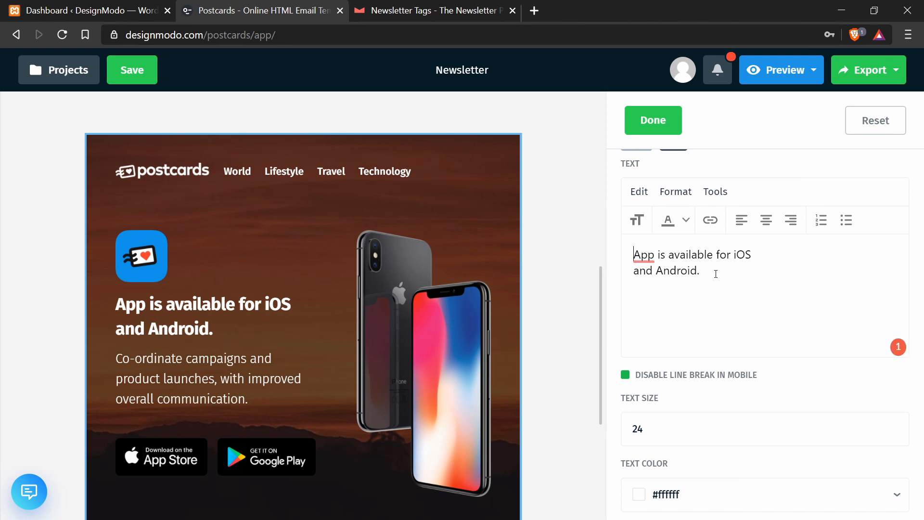
mouse_move(707, 263)
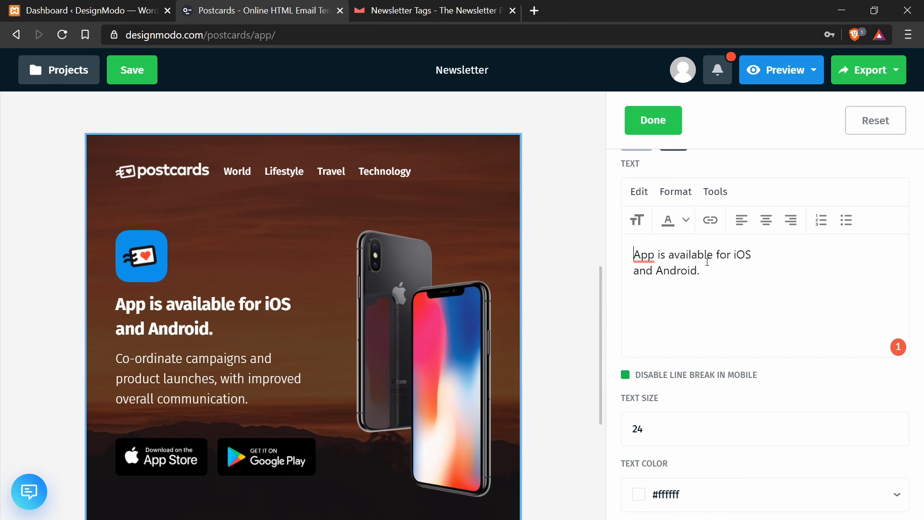
click(433, 10)
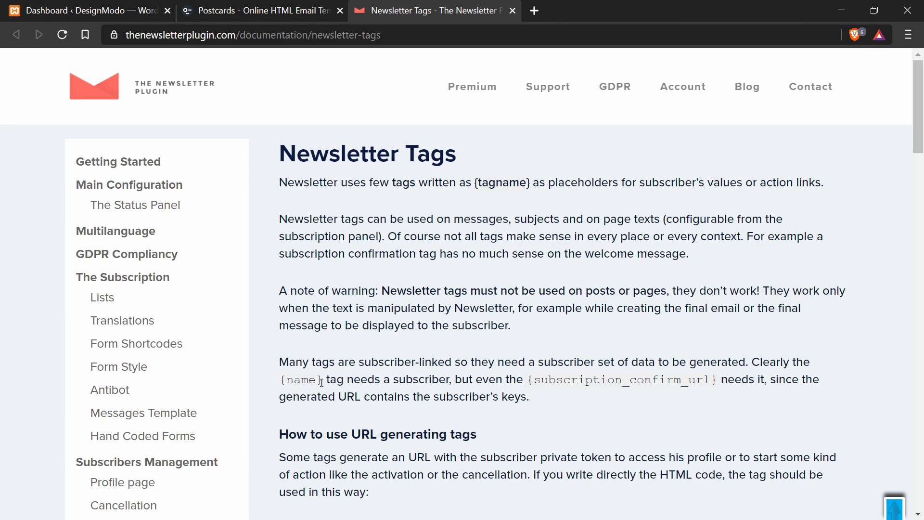
double_click(300, 380)
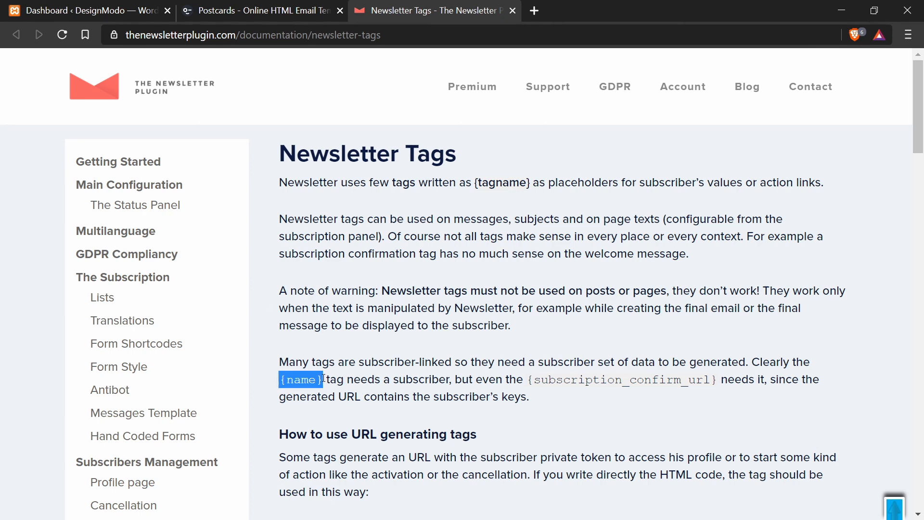
click(261, 11)
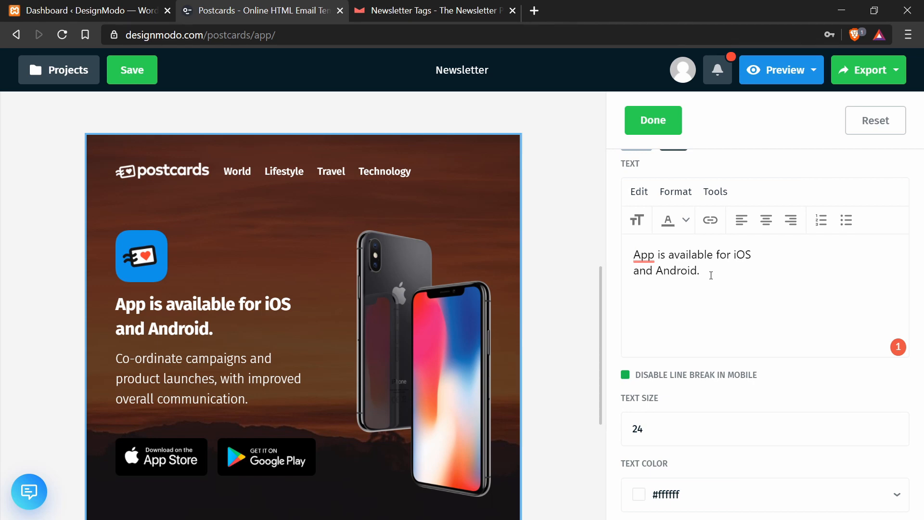
- Make the heading read "Hey {name}, App is available for iOS and Android." and finish editing
text(Hey)
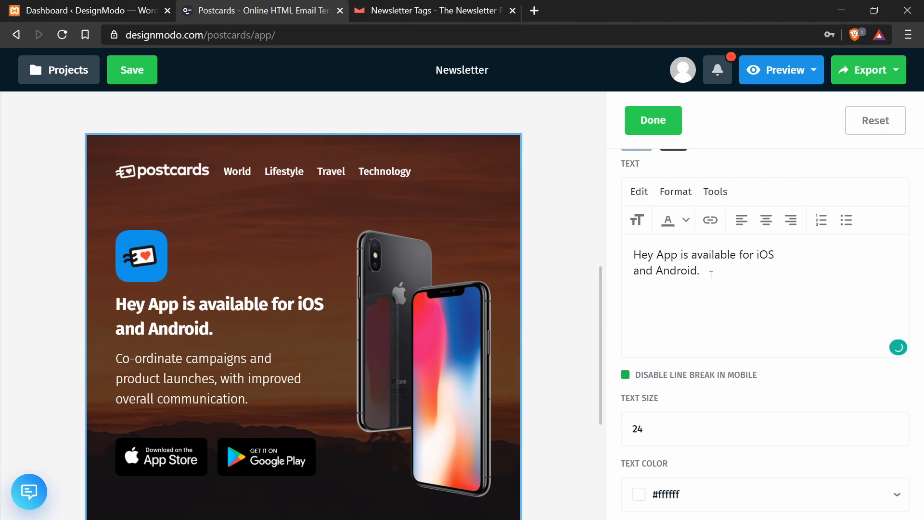
text({name},)
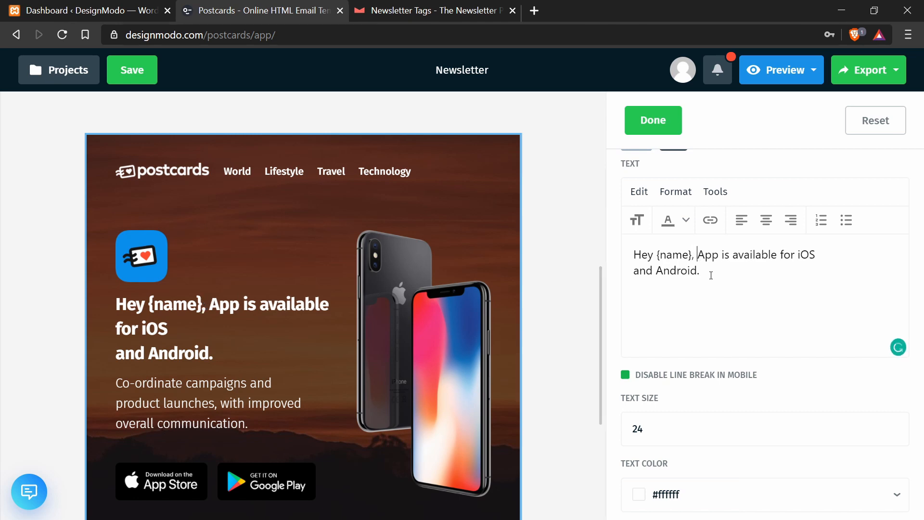
mouse_move(730, 293)
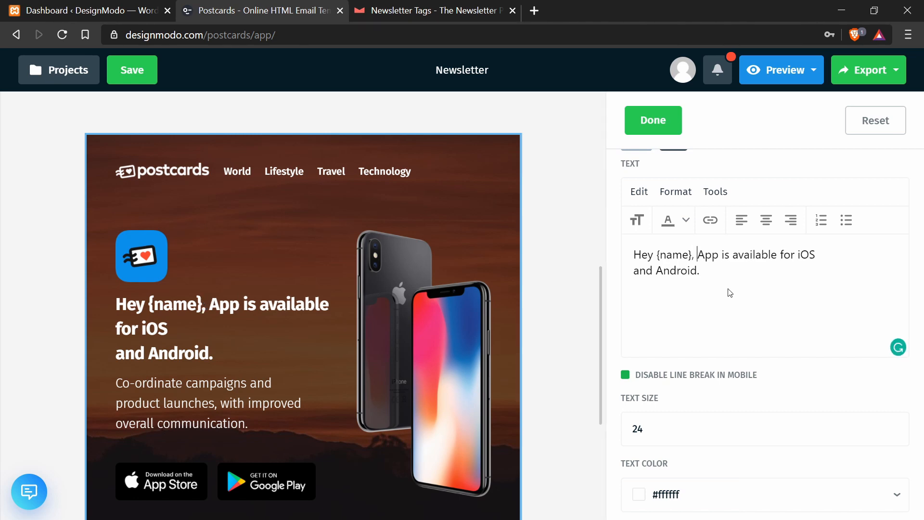
click(700, 271)
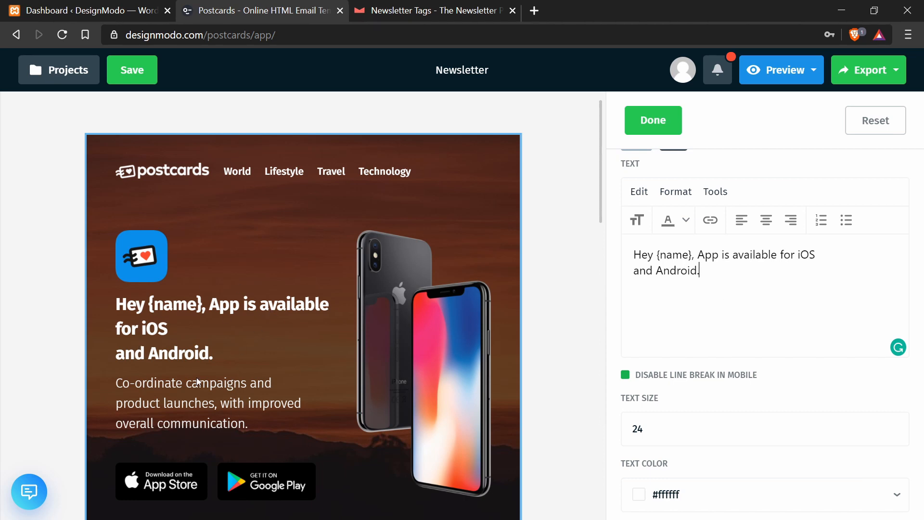
mouse_move(217, 372)
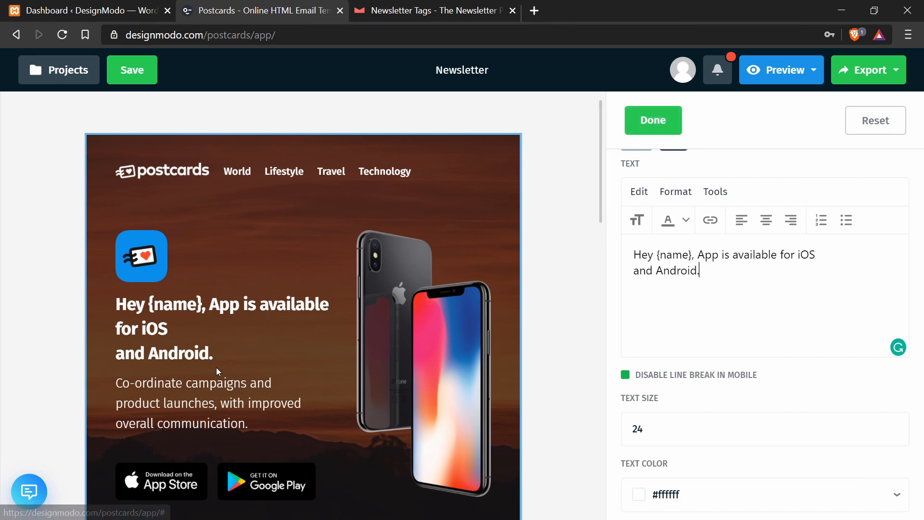
mouse_move(201, 309)
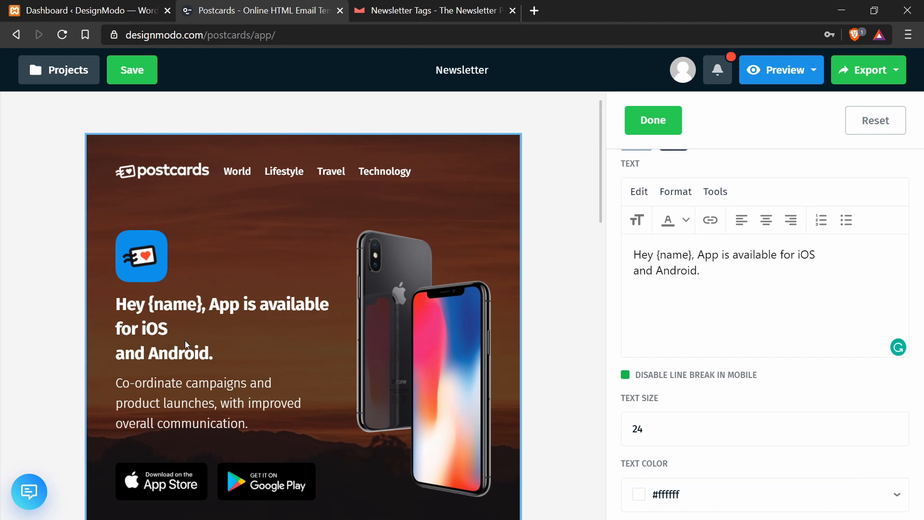
mouse_move(620, 151)
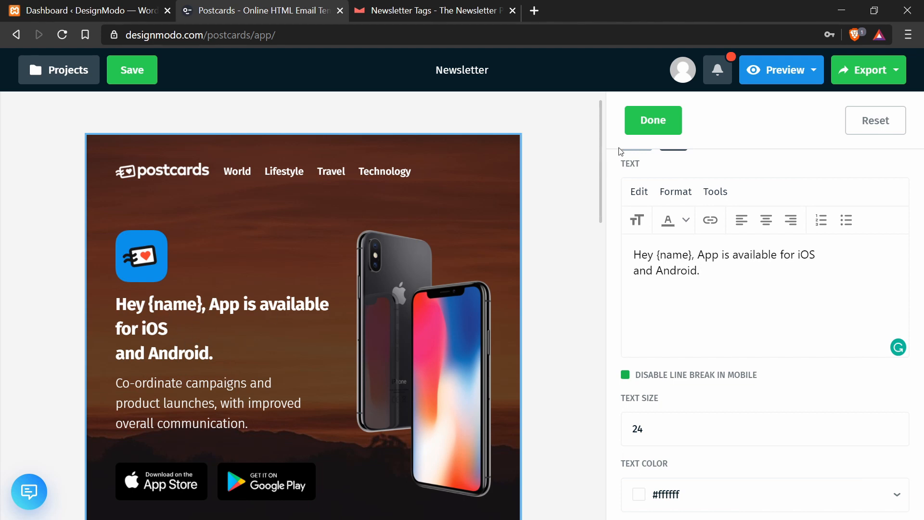
click(653, 120)
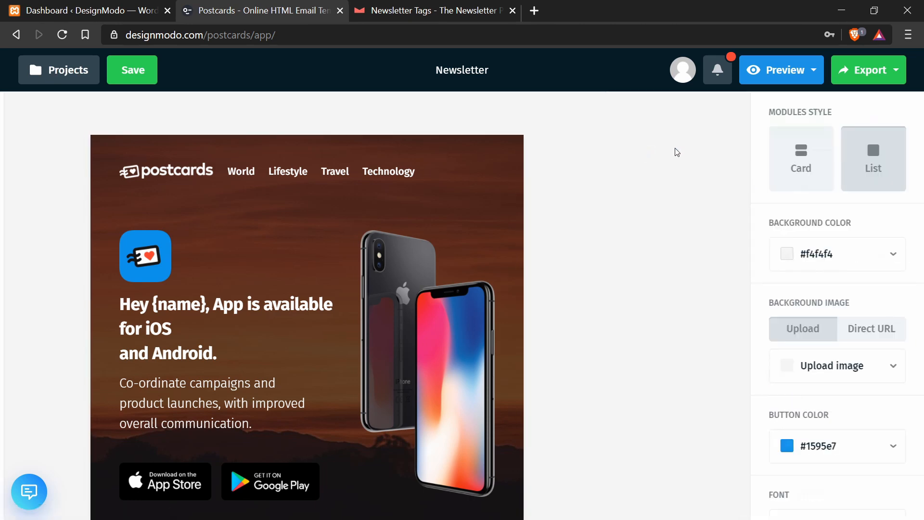
click(132, 69)
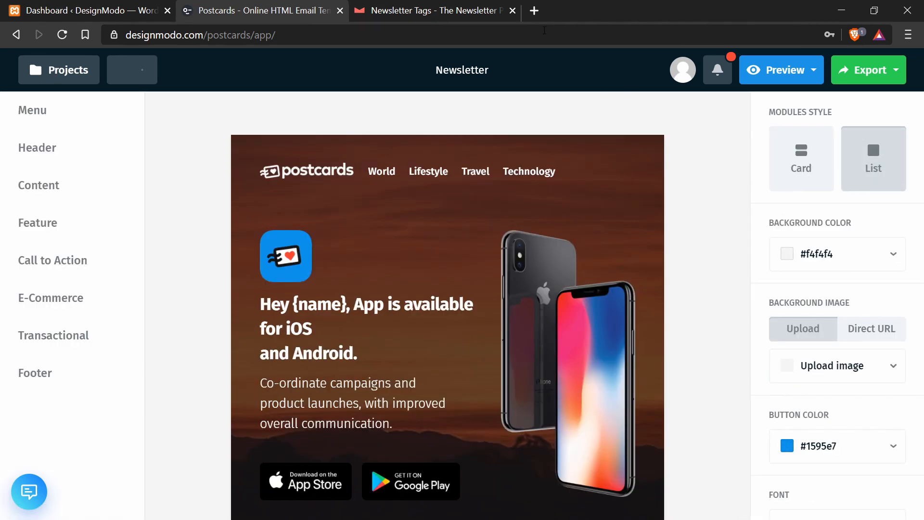
click(434, 11)
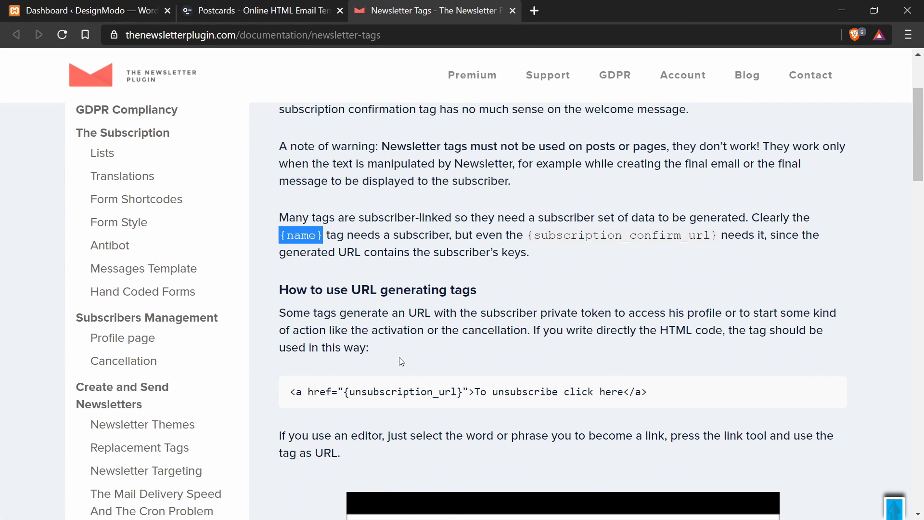
double_click(359, 392)
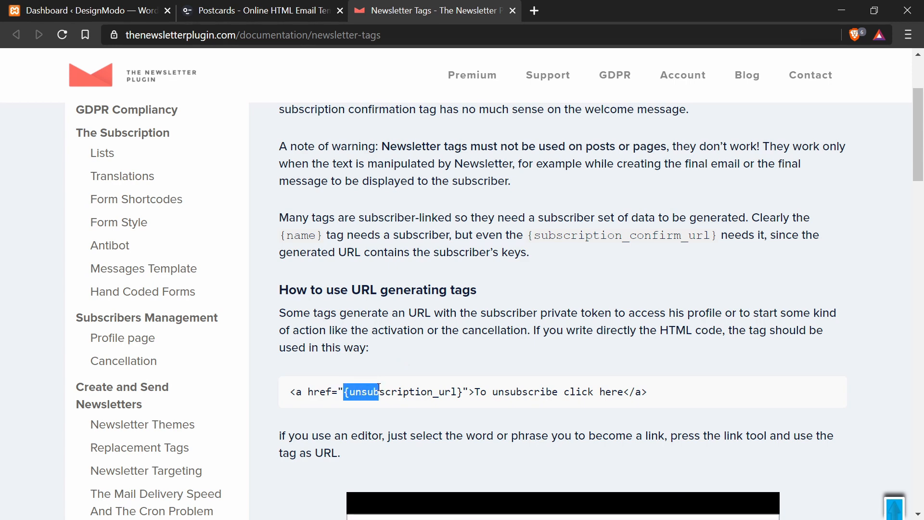
double_click(402, 392)
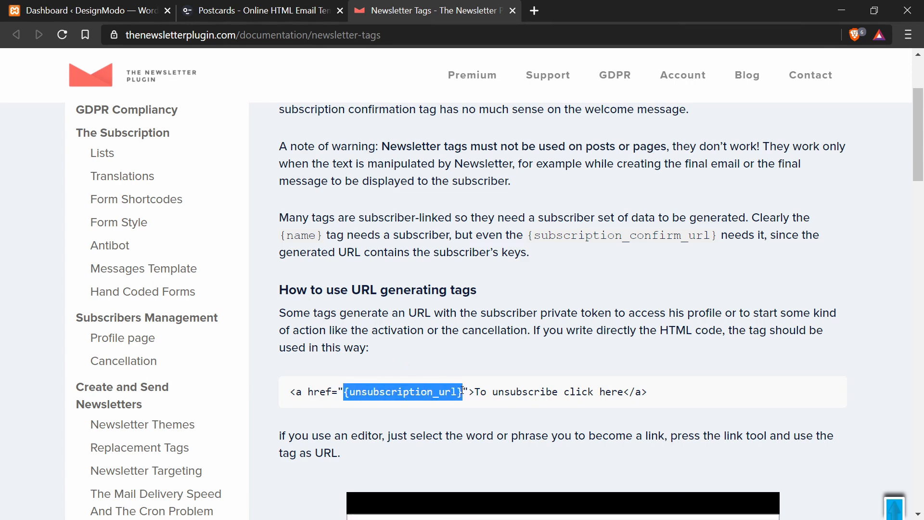
click(259, 10)
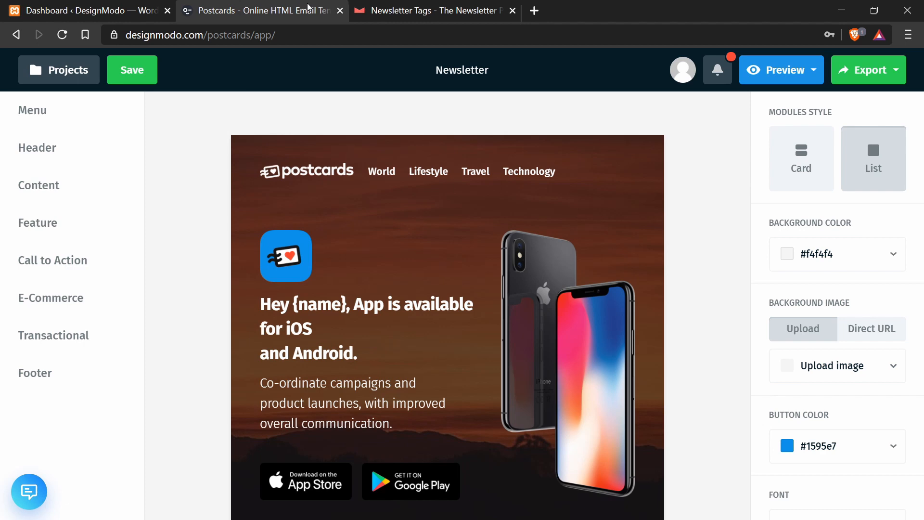
- Set footer Link #2 text to "Unsubscribe" and its URL to {unsubscription_url}
scroll(down, 3)
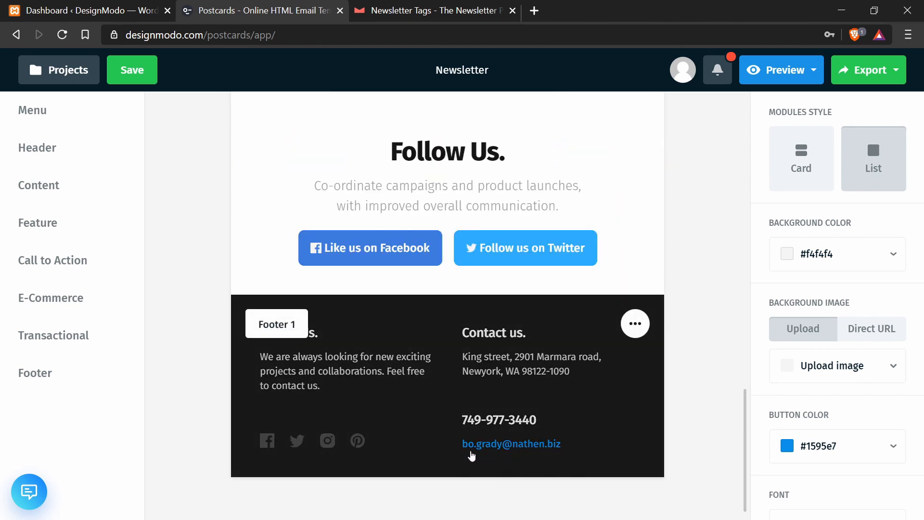
mouse_move(519, 453)
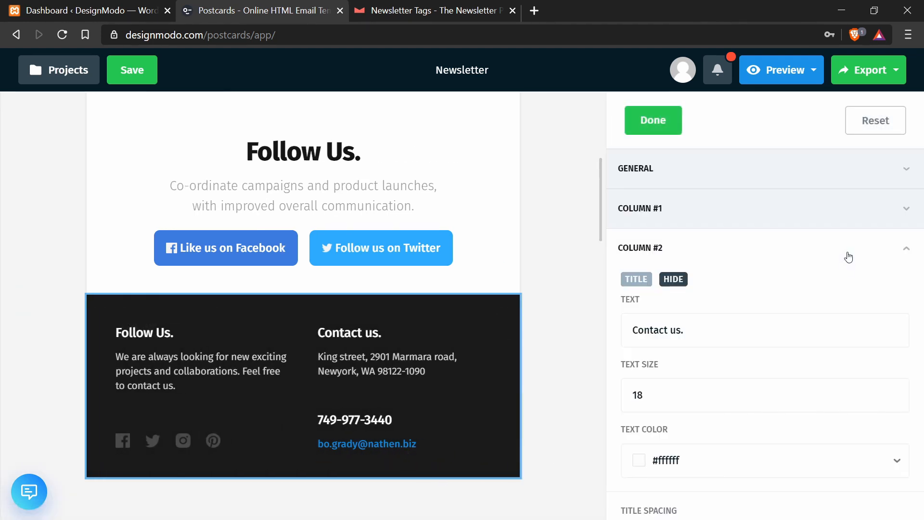
mouse_move(755, 259)
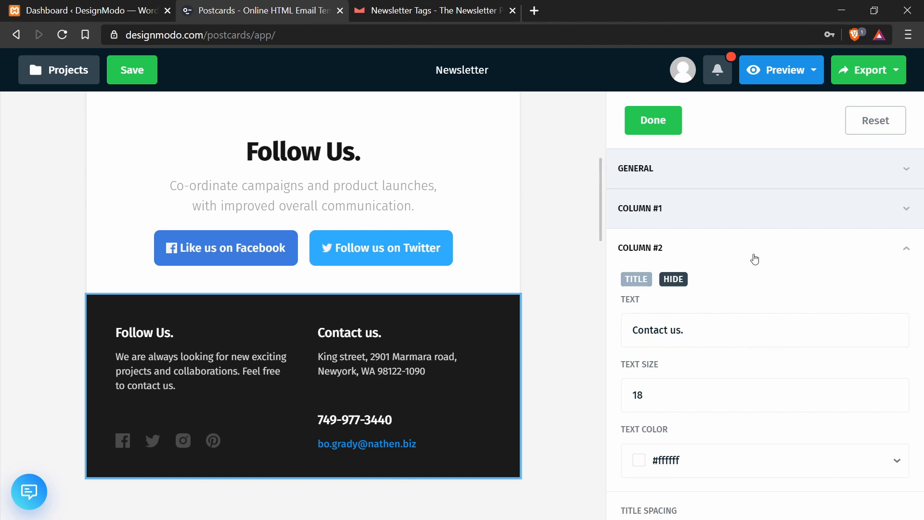
mouse_move(790, 263)
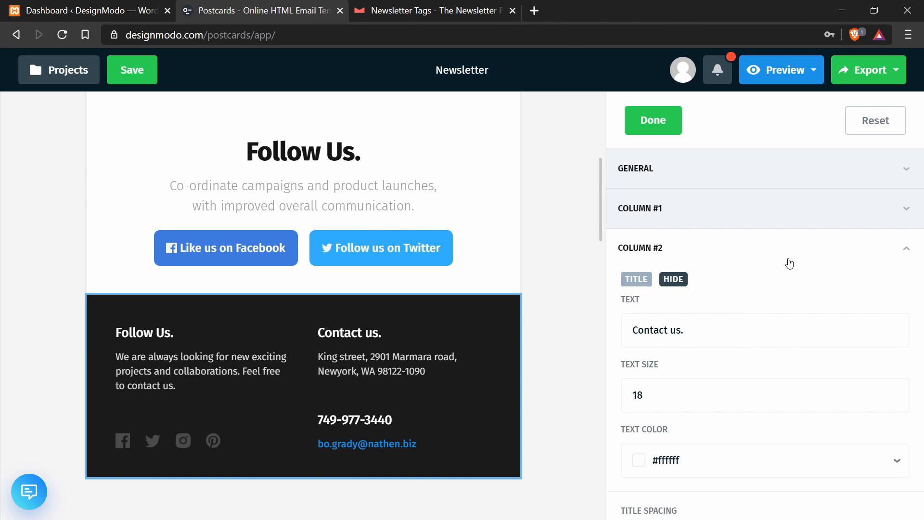
mouse_move(797, 269)
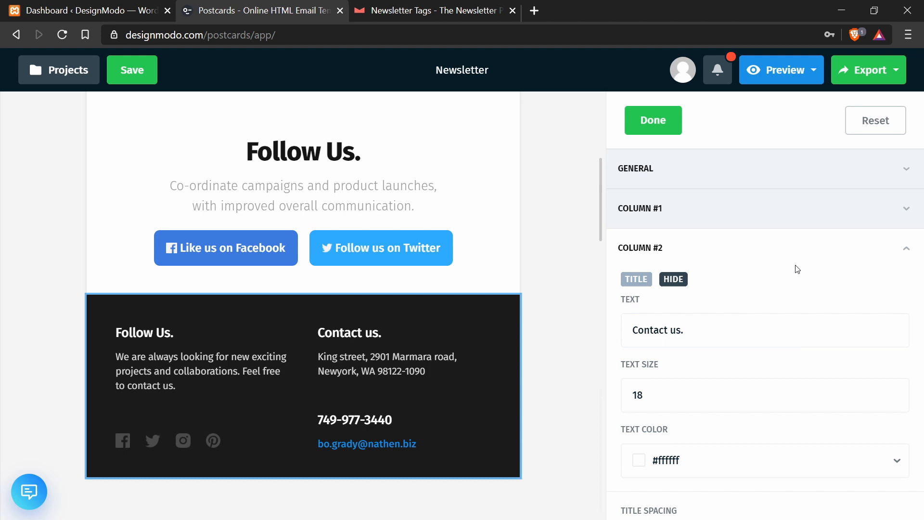
mouse_move(746, 258)
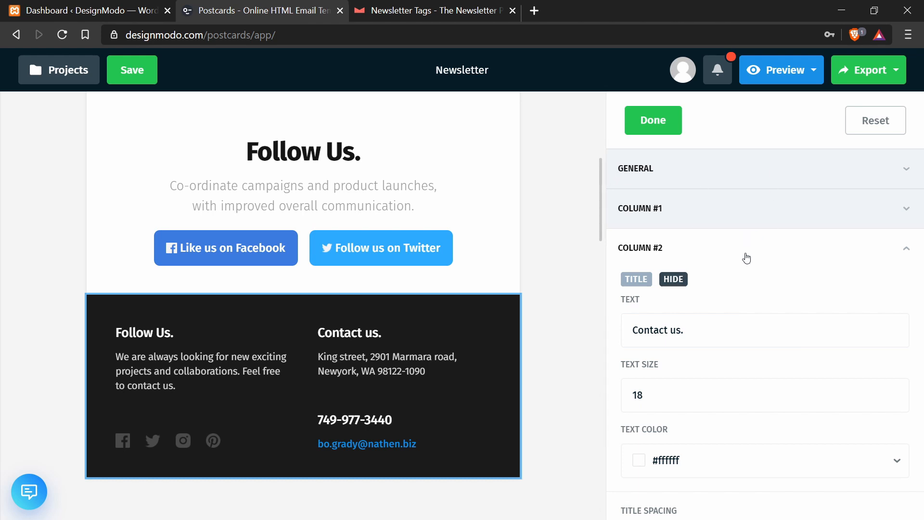
scroll(down, 3)
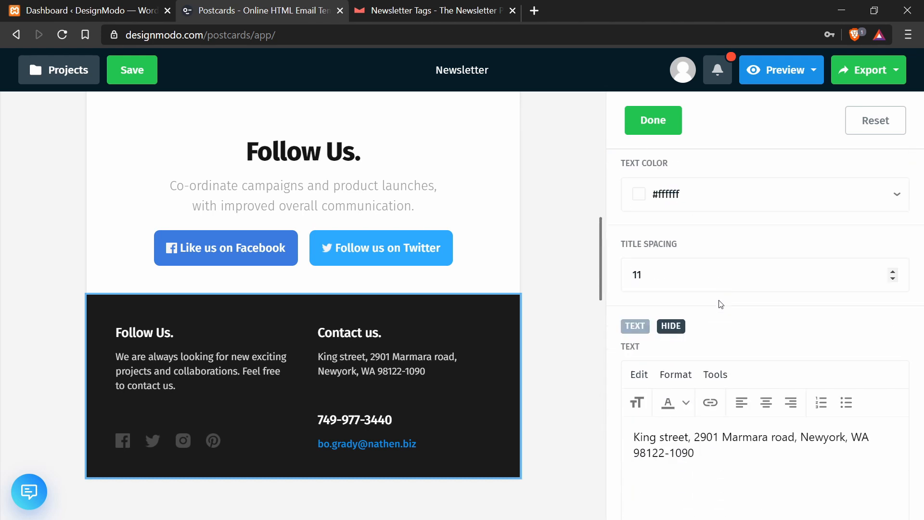
scroll(down, 3)
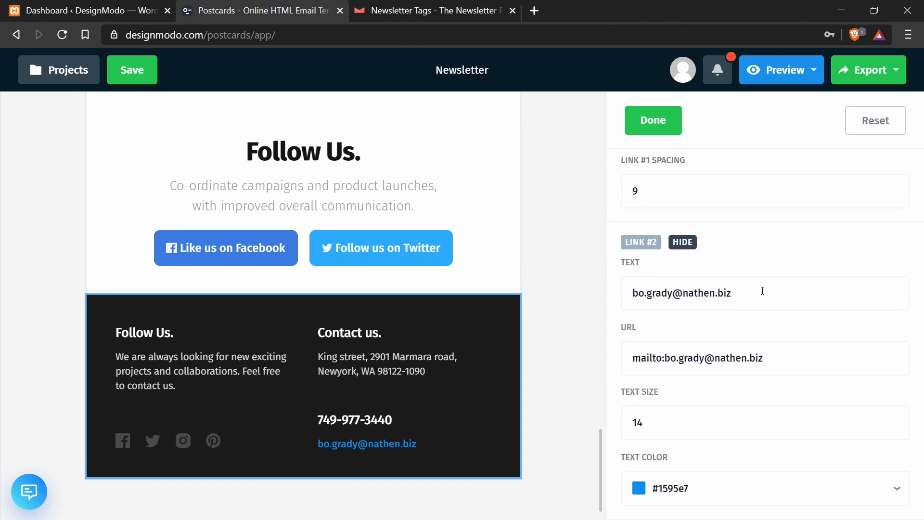
triple_click(681, 293)
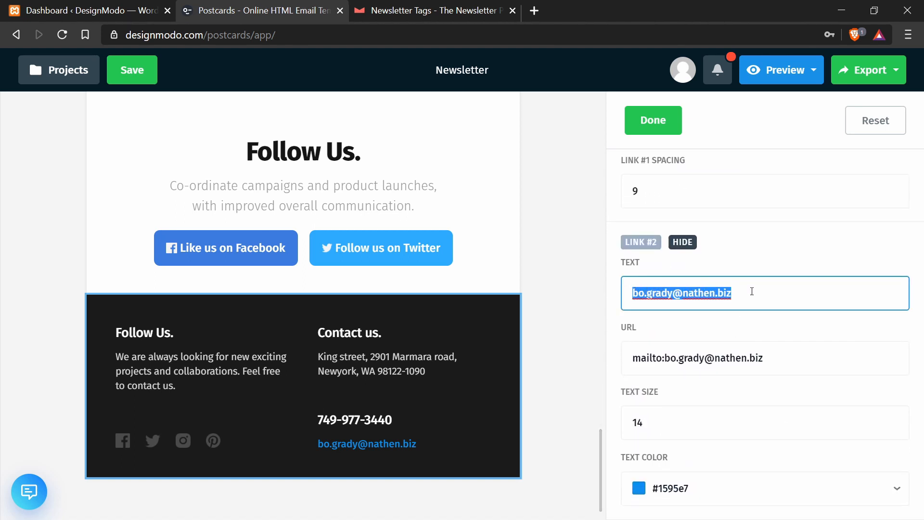
text(Unsubscribe)
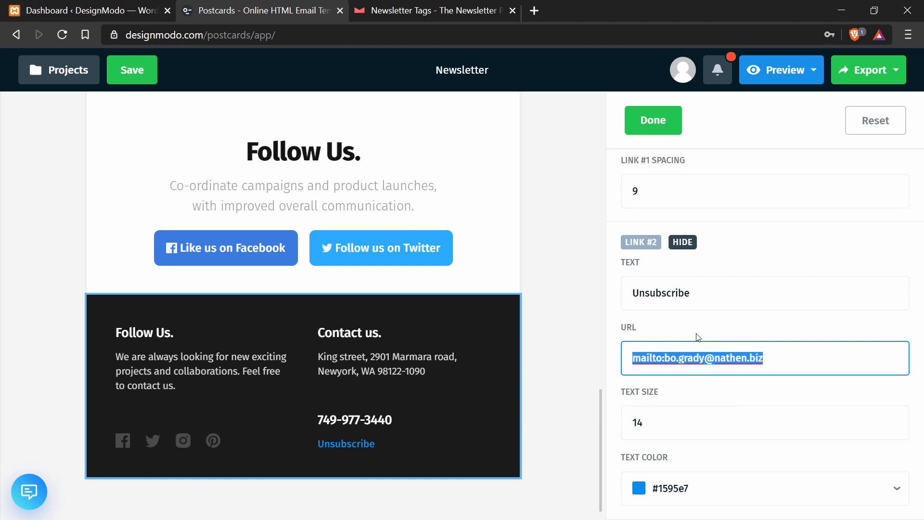
text({unsubscription_url})
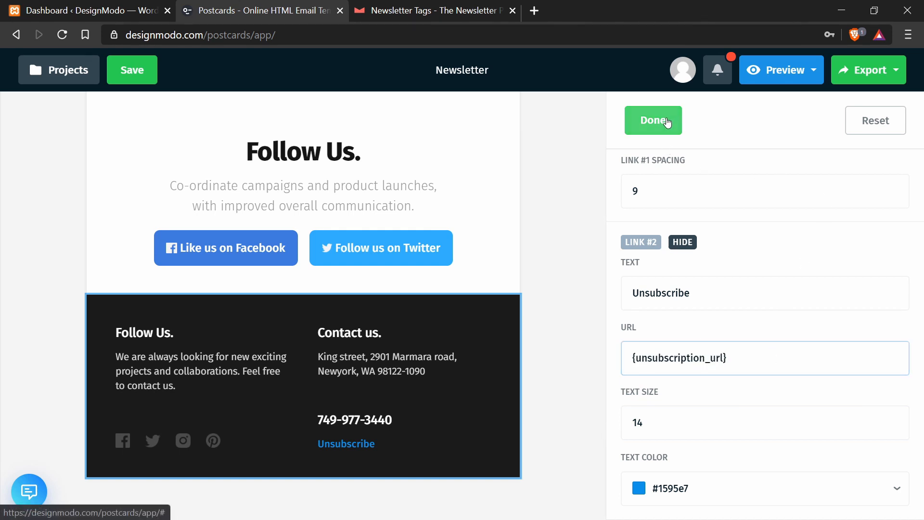
- Finish the footer edit and download the template as a ZIP with images hosted online
click(653, 121)
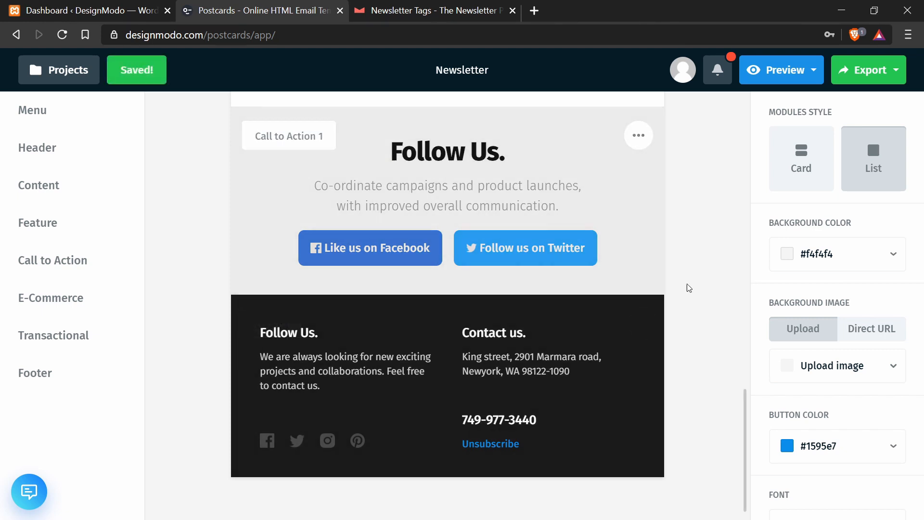
scroll(up, 3)
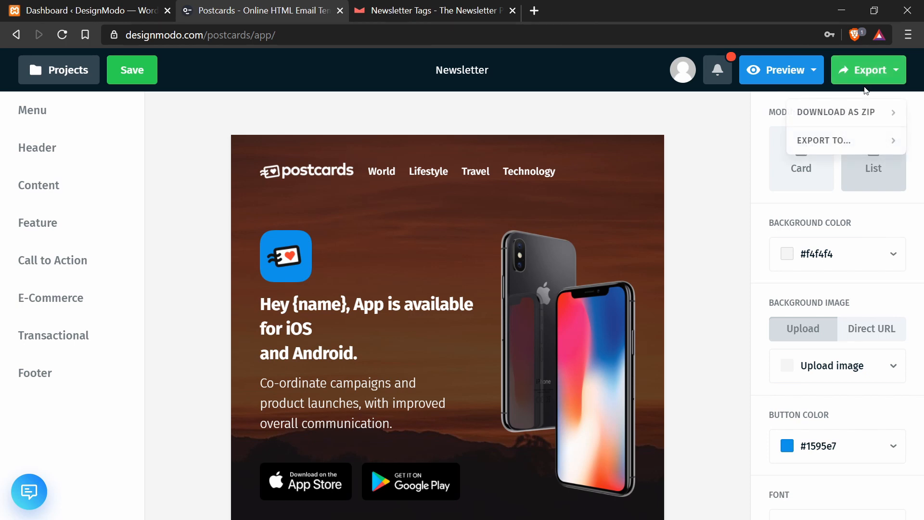
mouse_move(847, 115)
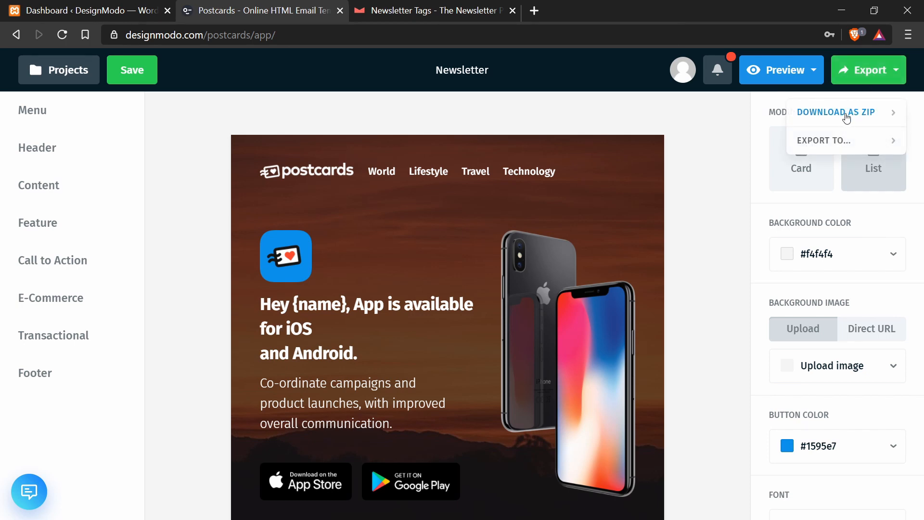
click(835, 112)
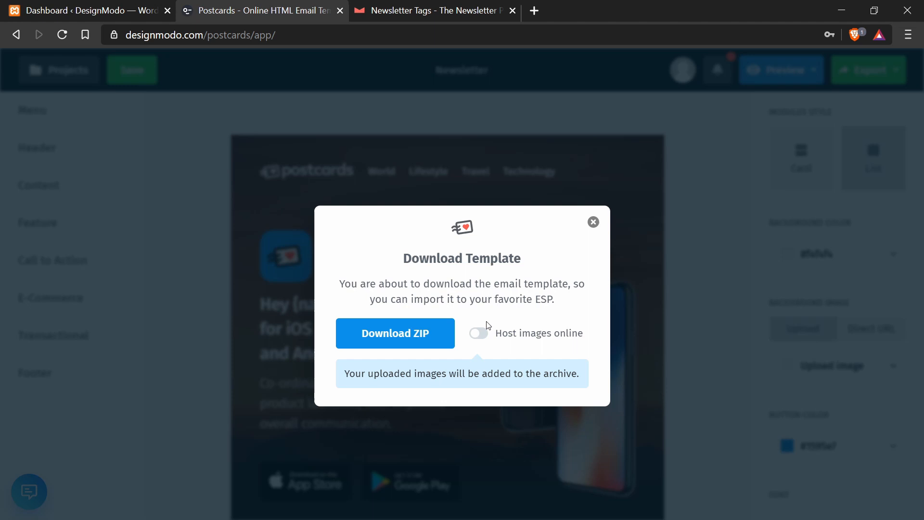
click(479, 334)
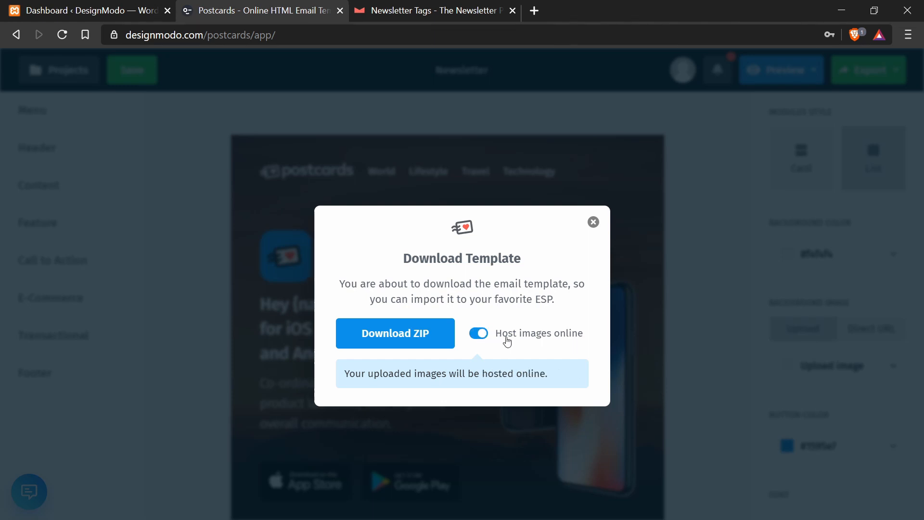
mouse_move(585, 329)
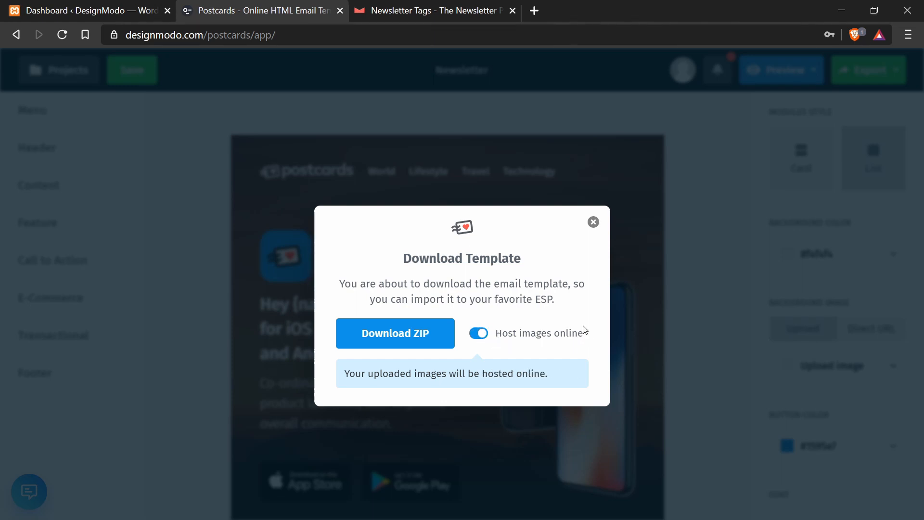
mouse_move(527, 376)
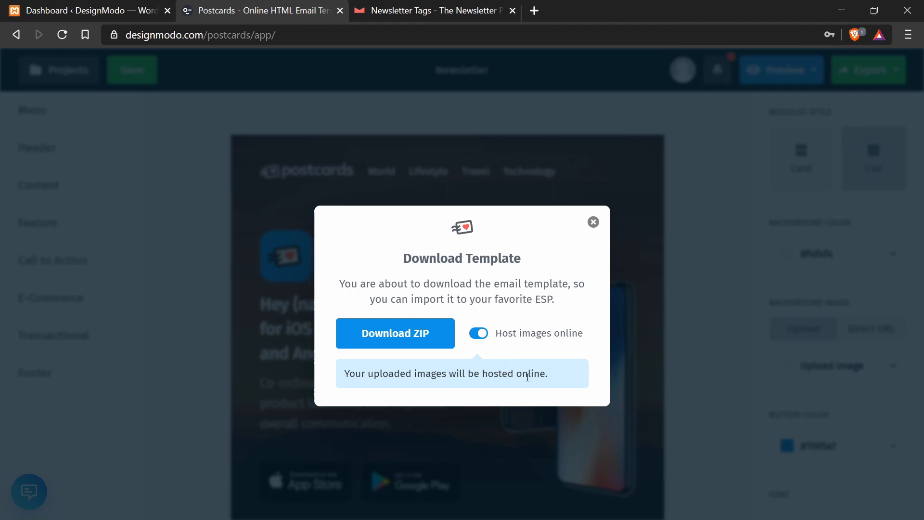
mouse_move(552, 376)
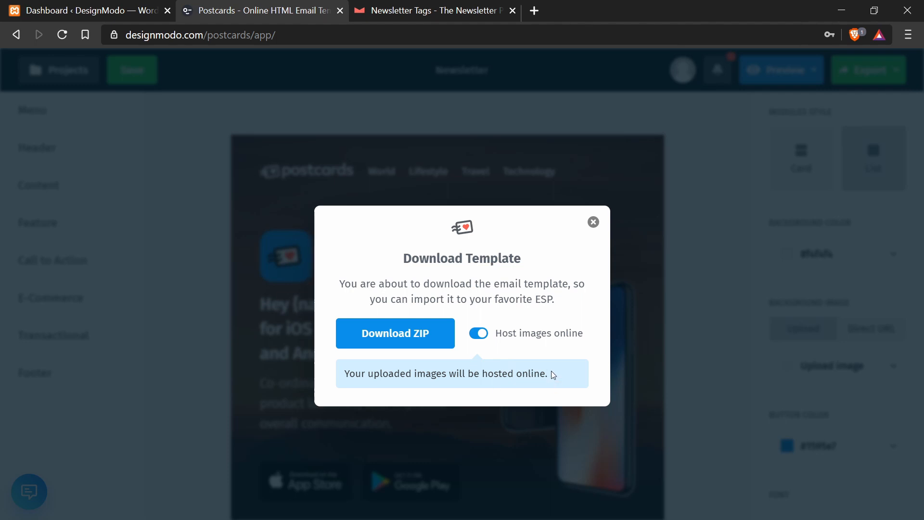
mouse_move(526, 374)
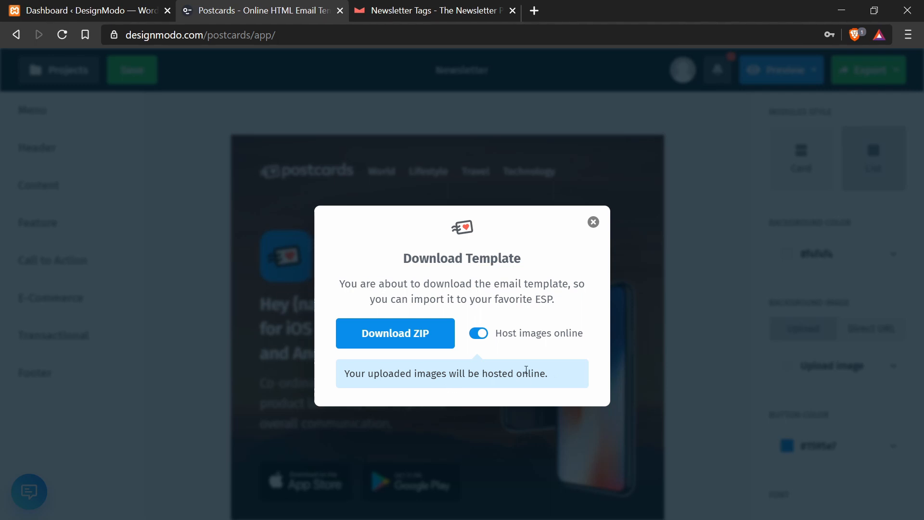
mouse_move(403, 333)
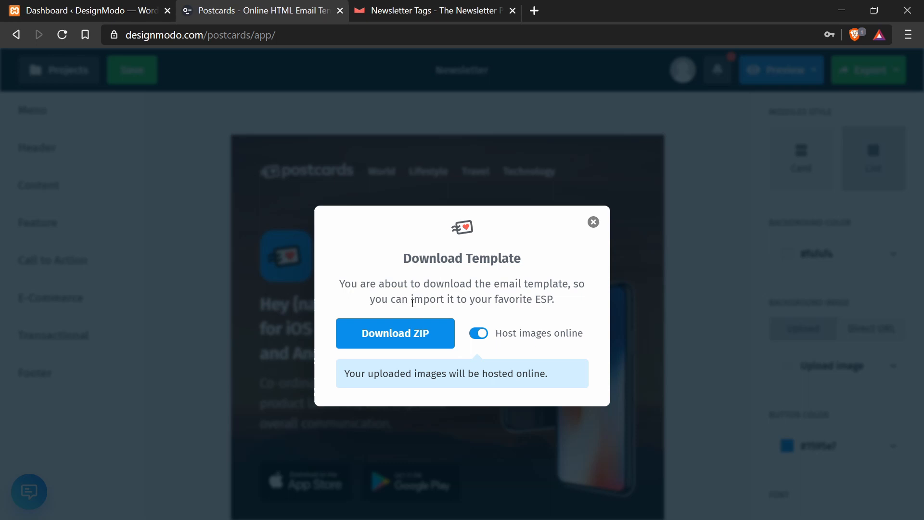
click(394, 333)
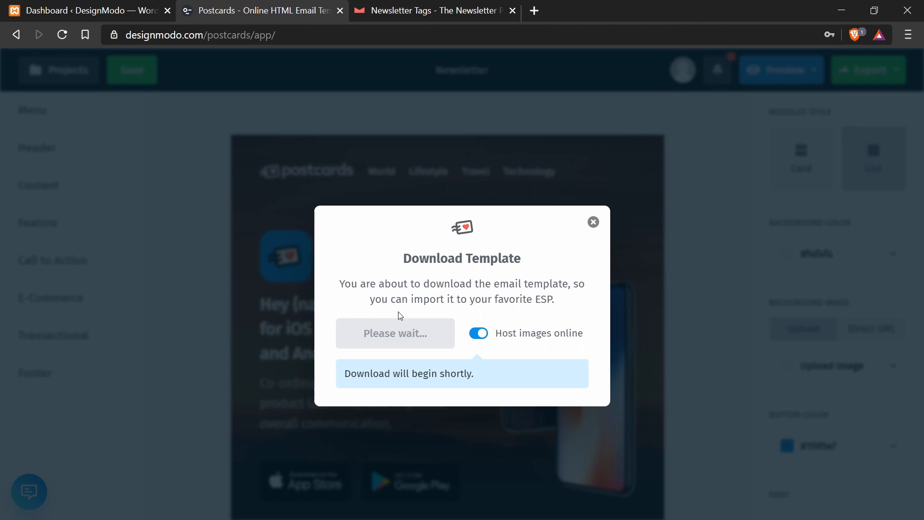
click(593, 223)
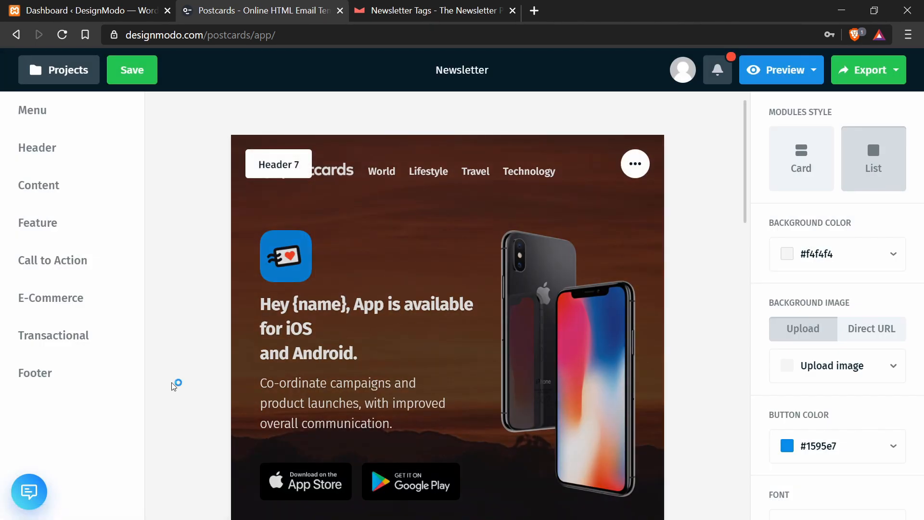
- Save postcards_Newsletter_312240.zip to the desktop and reach the Newsletter folder for its index.html
click(868, 70)
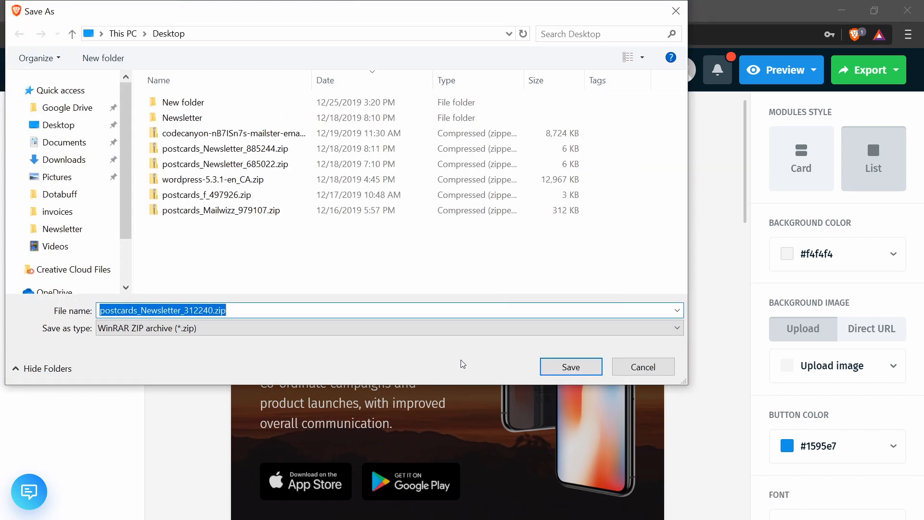
click(569, 367)
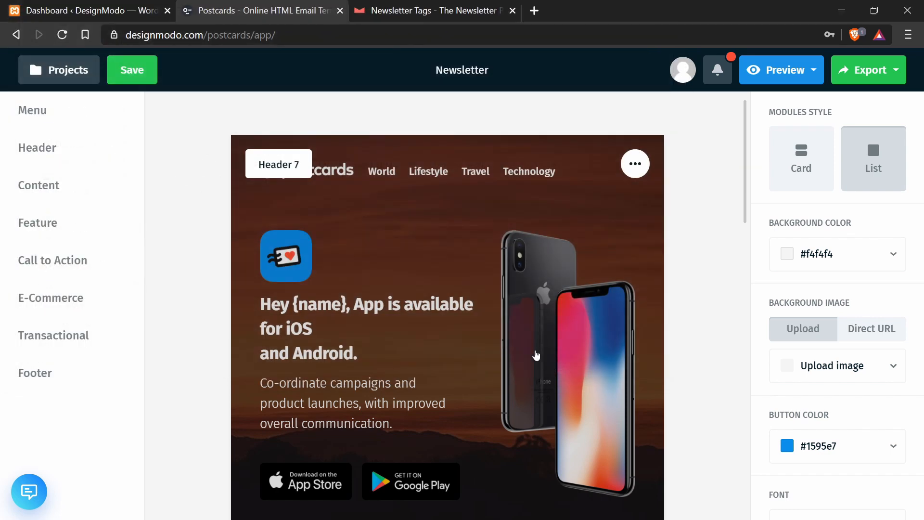
mouse_move(182, 334)
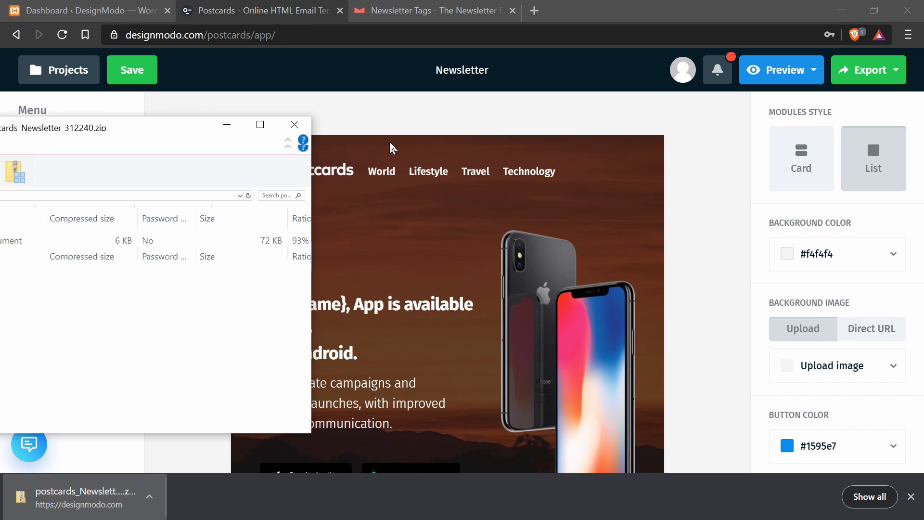
click(260, 125)
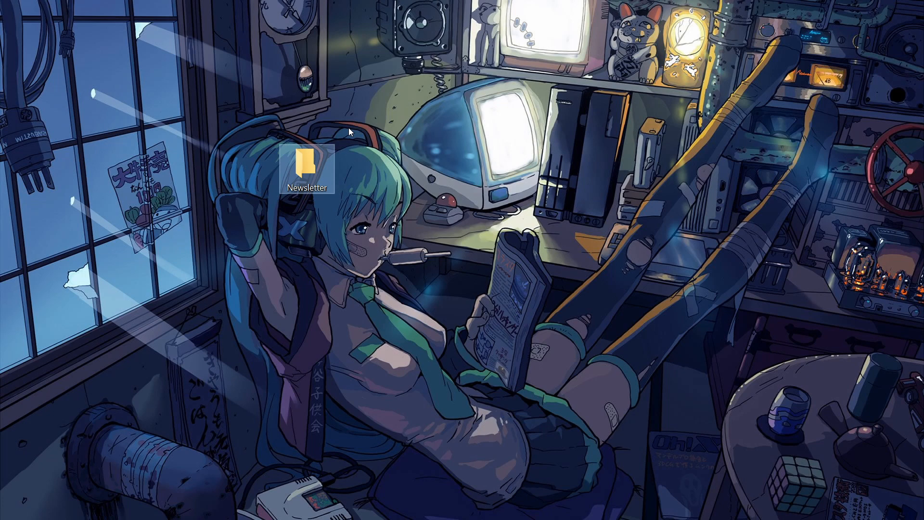
double_click(307, 167)
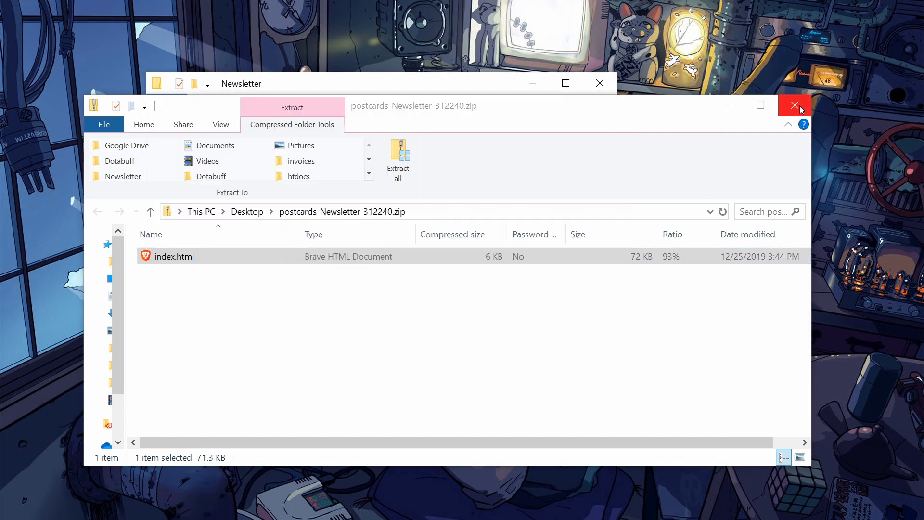
- View the extracted index.html in Brave down to its Unsubscribe footer and back
click(795, 105)
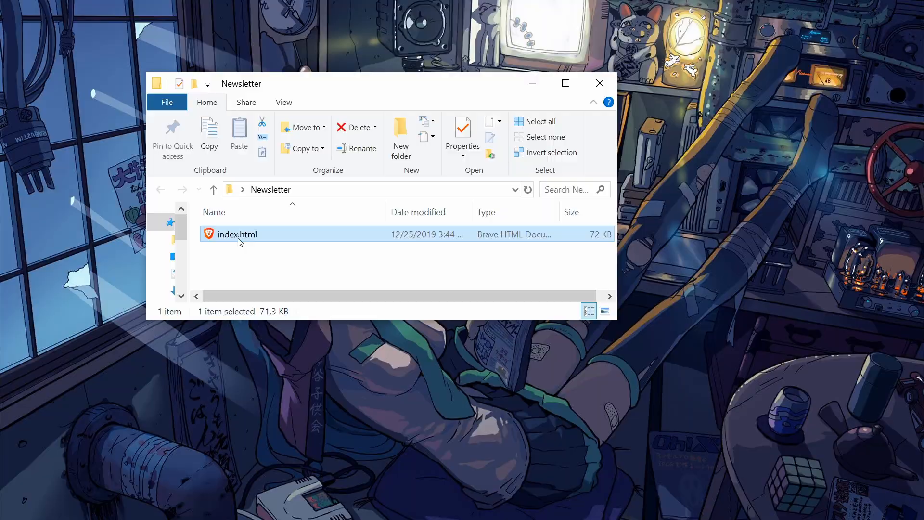
double_click(237, 234)
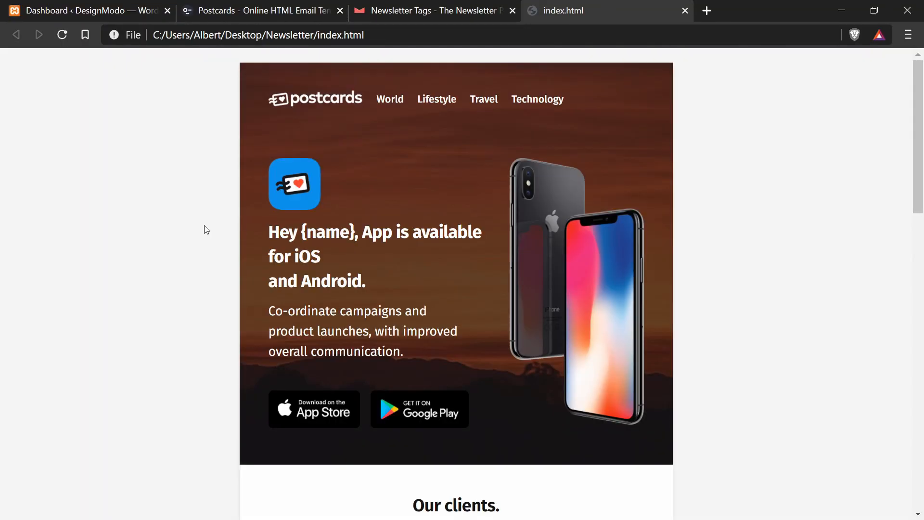
scroll(down, 3)
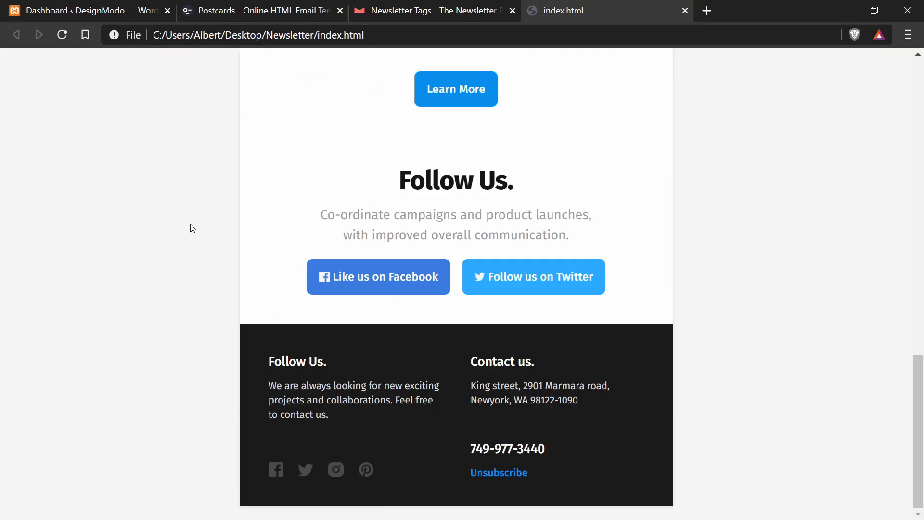
scroll(up, 3)
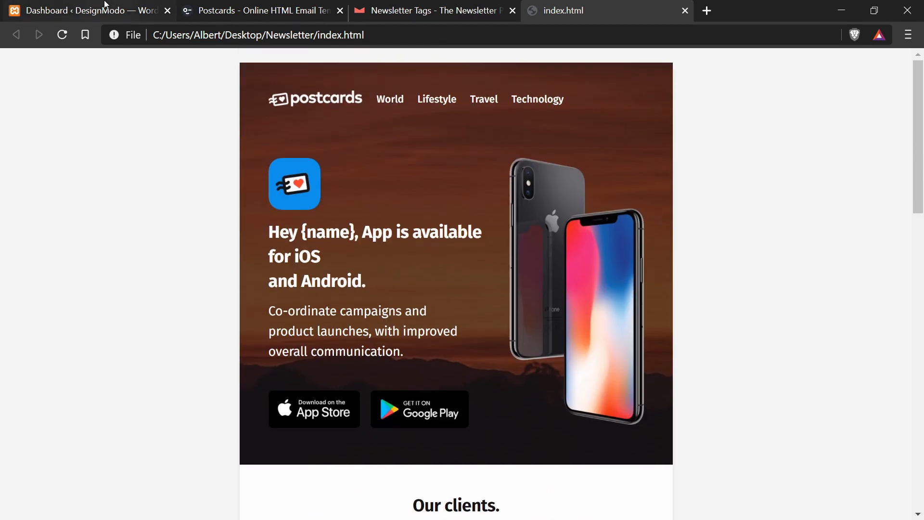
- Edit index.html with Notepad++ and review its HTML source from the top
click(83, 10)
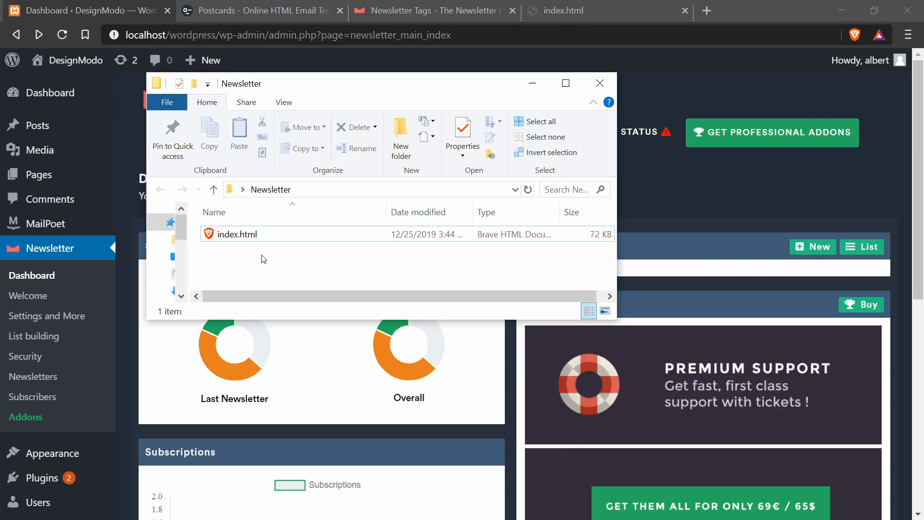
click(238, 234)
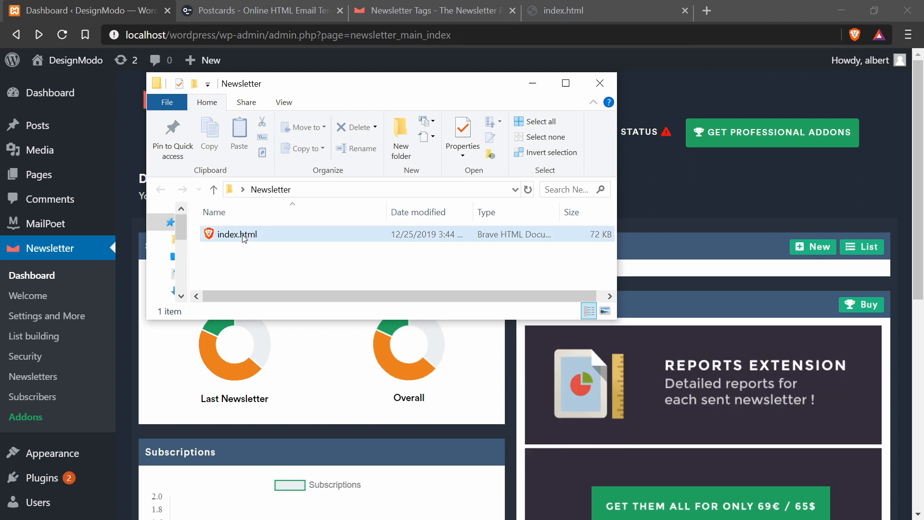
right_click(236, 234)
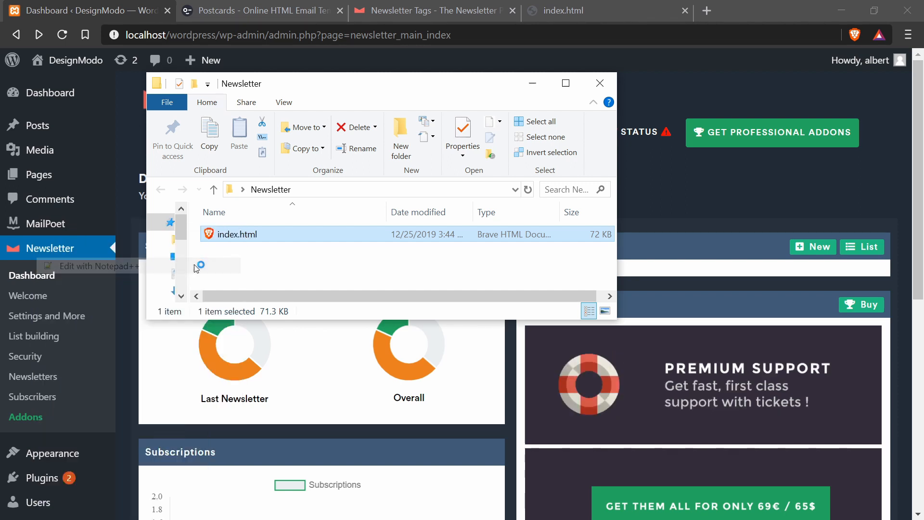
click(327, 261)
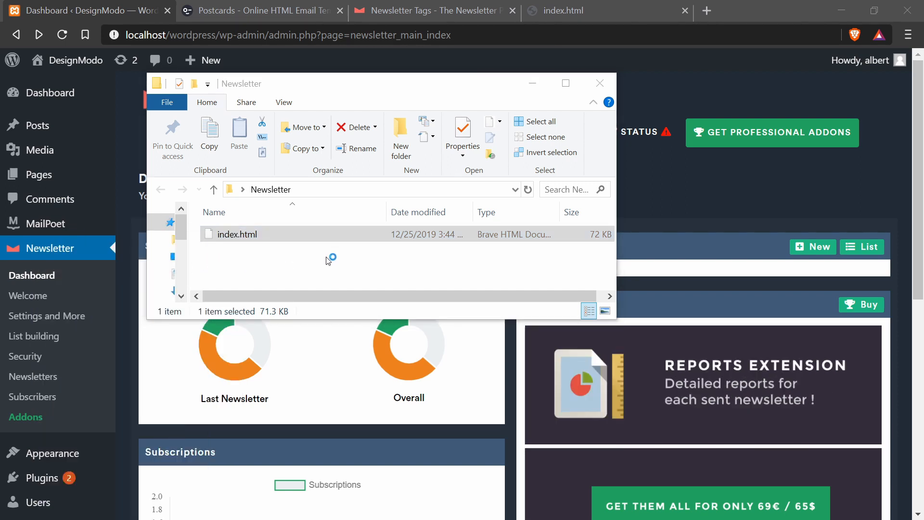
double_click(237, 234)
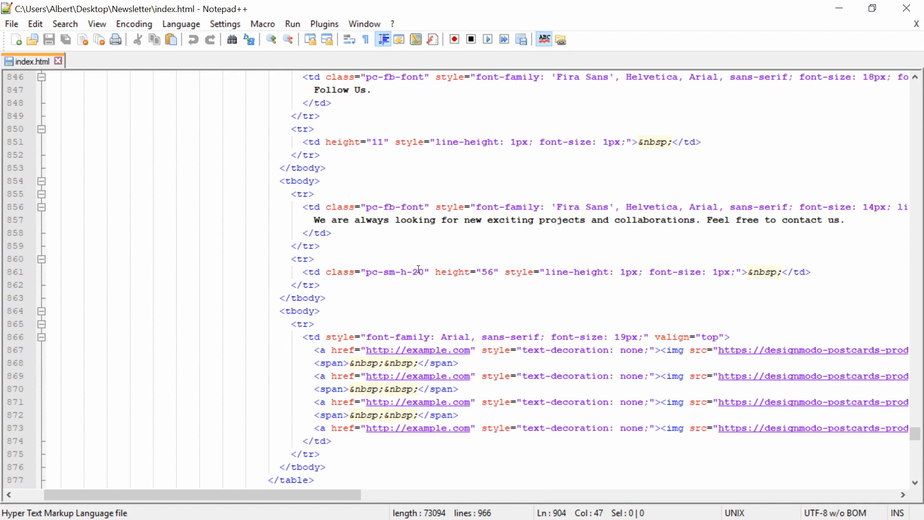
scroll(up, 3)
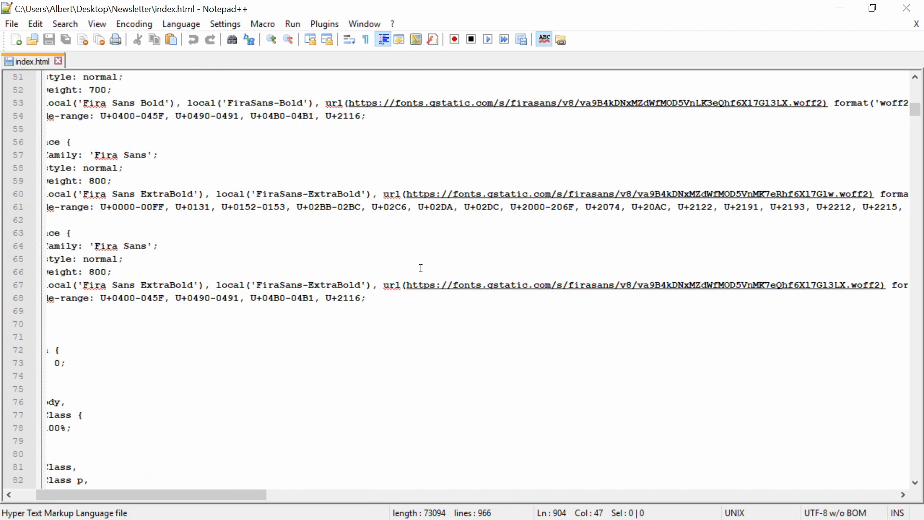
key(ctrl+Home)
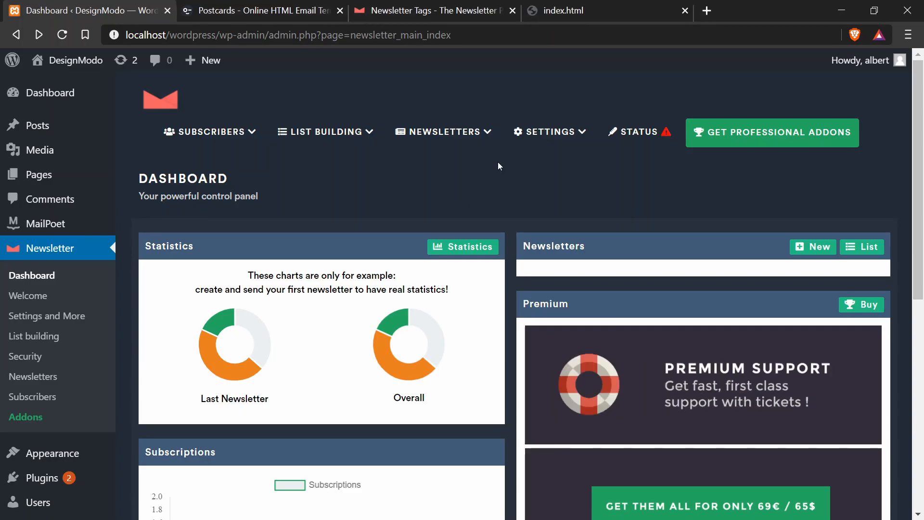
- Create a new newsletter with the Raw HTML theme and focus its code editor
triple_click(198, 197)
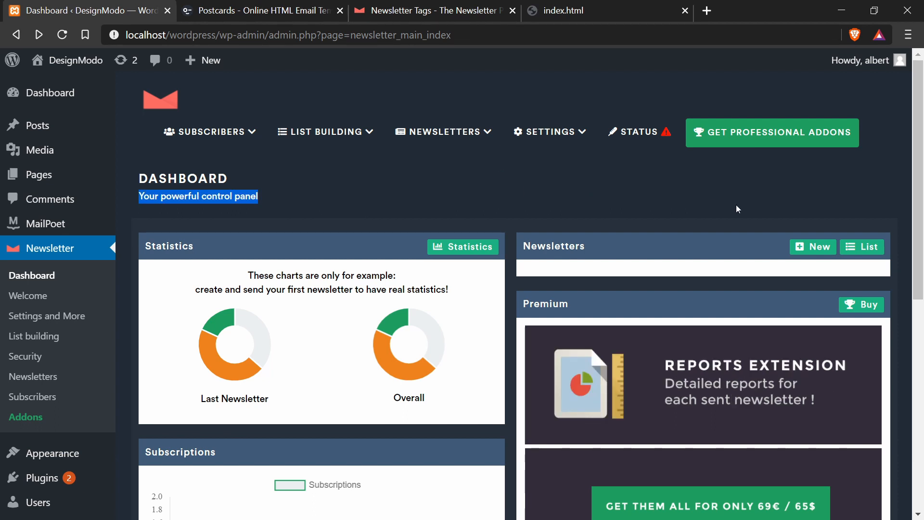
mouse_move(812, 246)
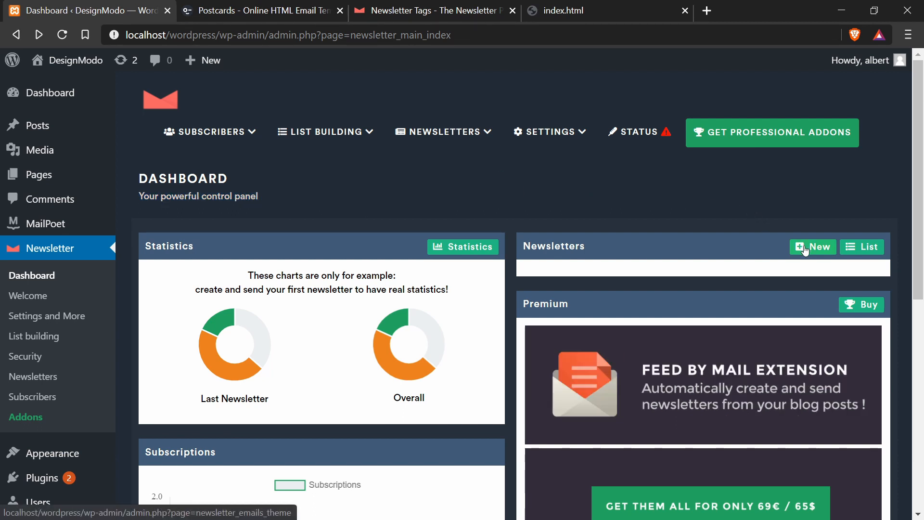
click(812, 247)
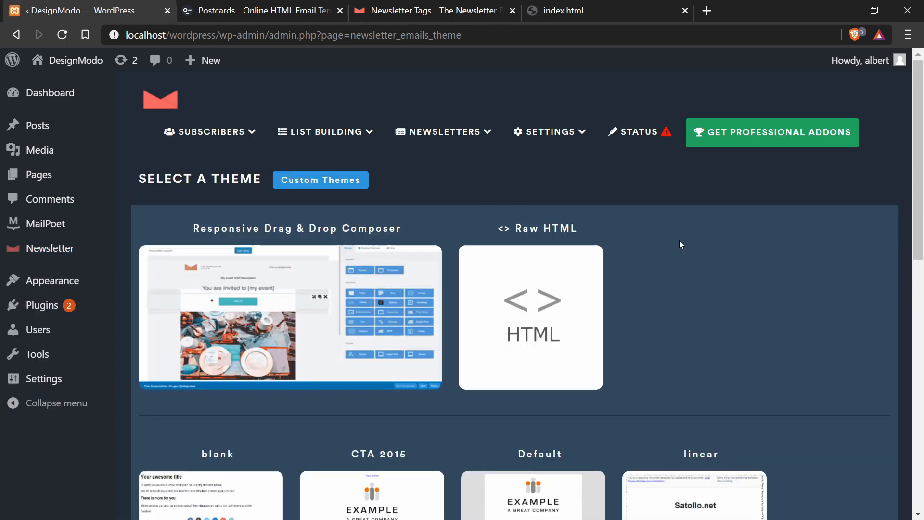
click(530, 316)
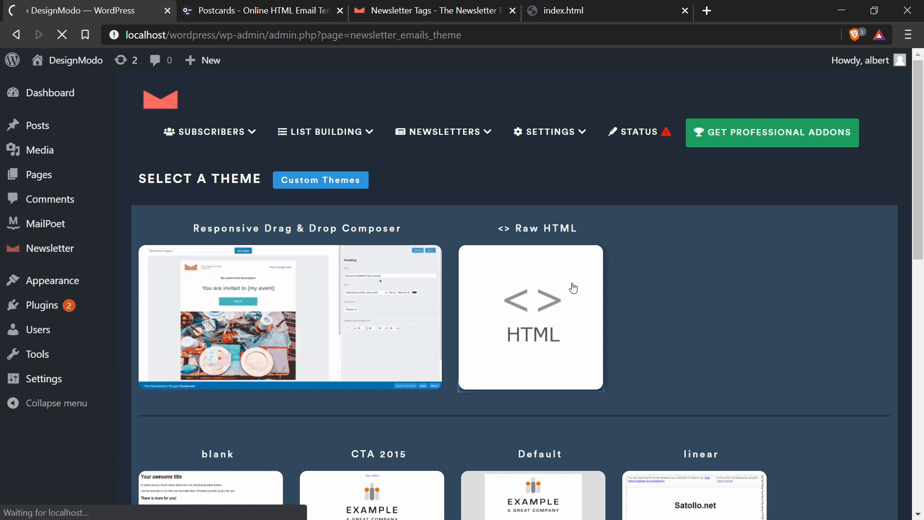
click(530, 318)
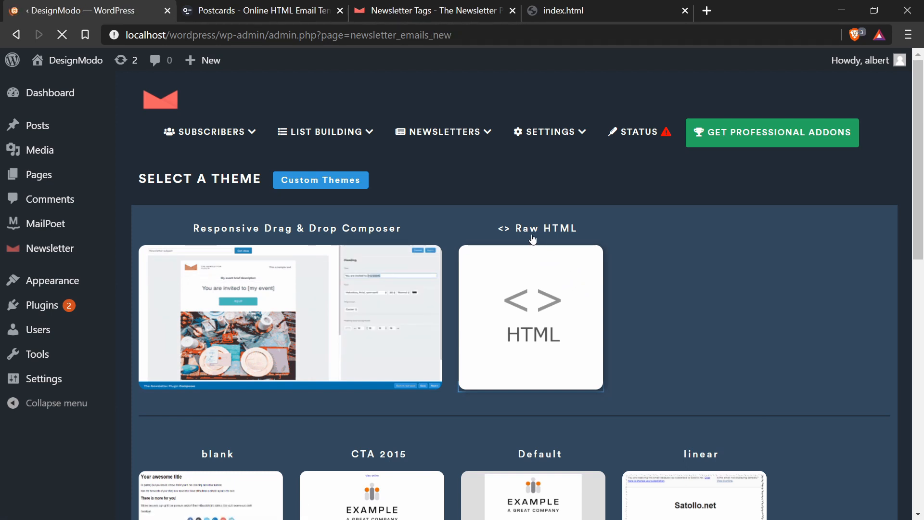
click(529, 319)
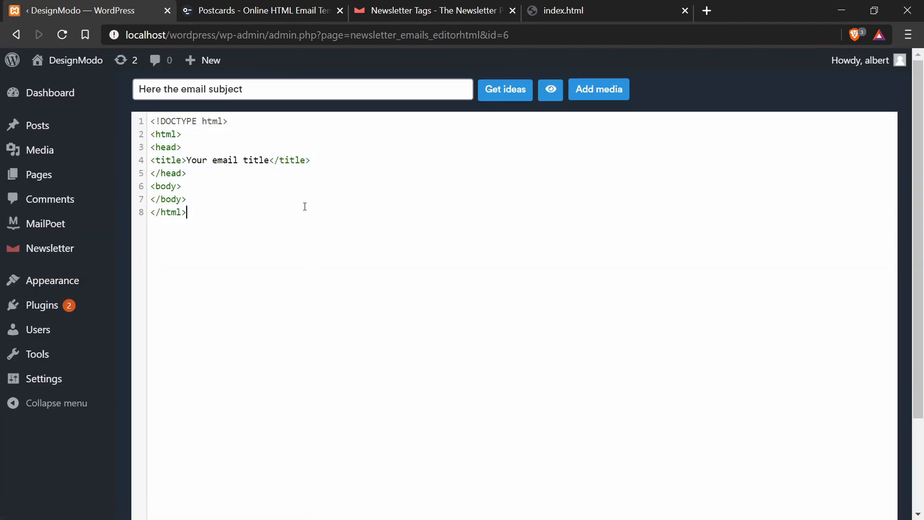
- Paste the full index.html source over the starter markup and save the newsletter
scroll(down, 3)
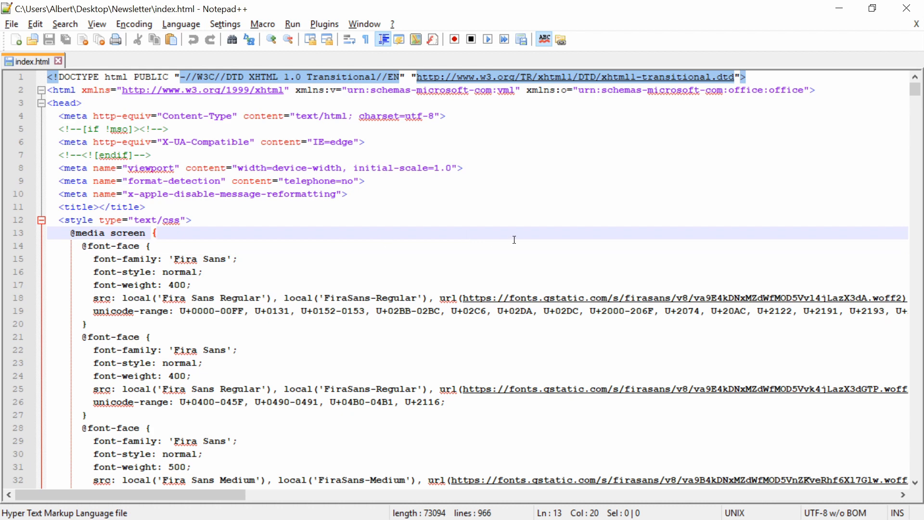
key(ctrl+a)
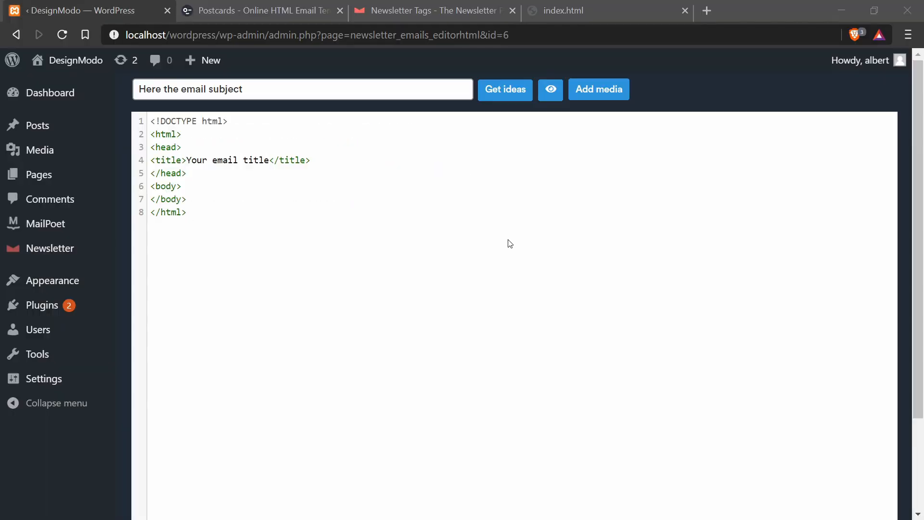
key(ctrl+a)
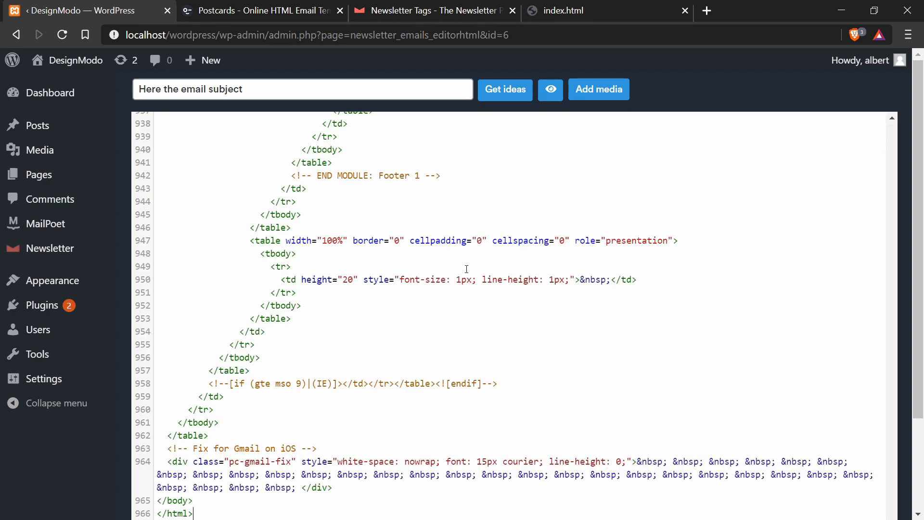
scroll(up, 3)
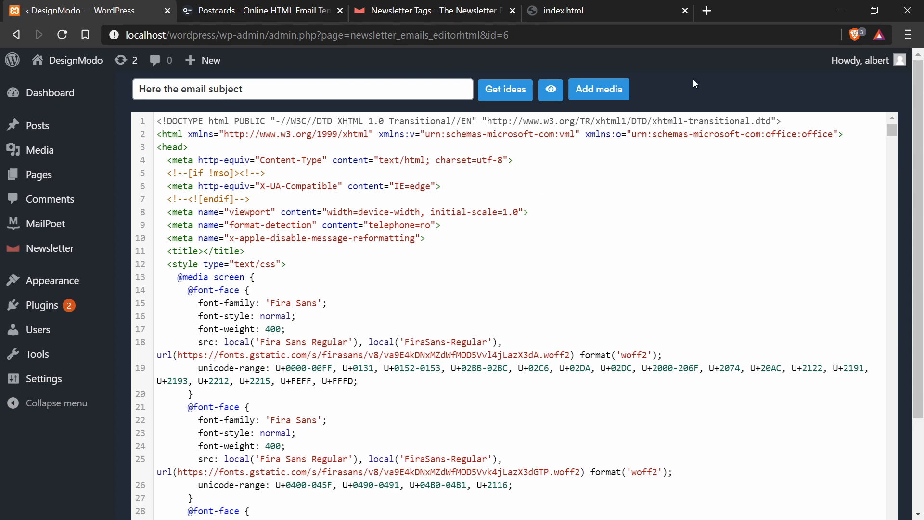
scroll(down, 3)
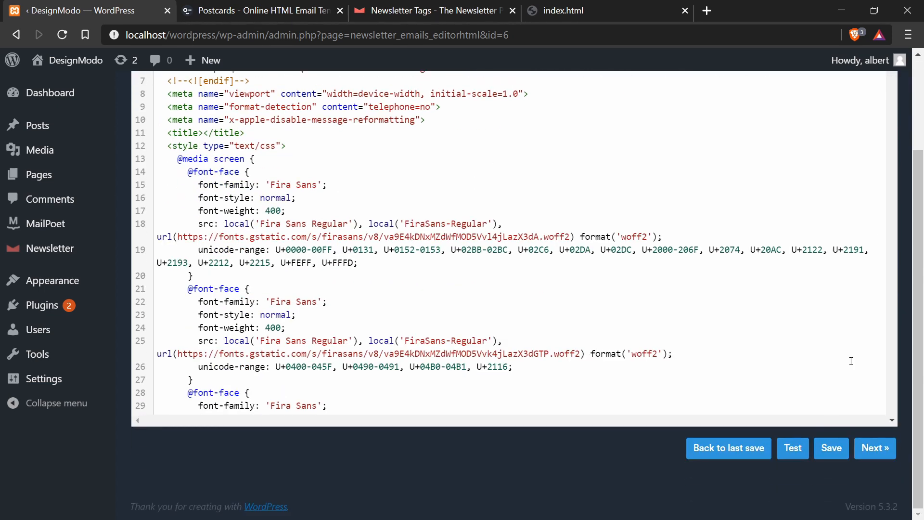
mouse_move(831, 447)
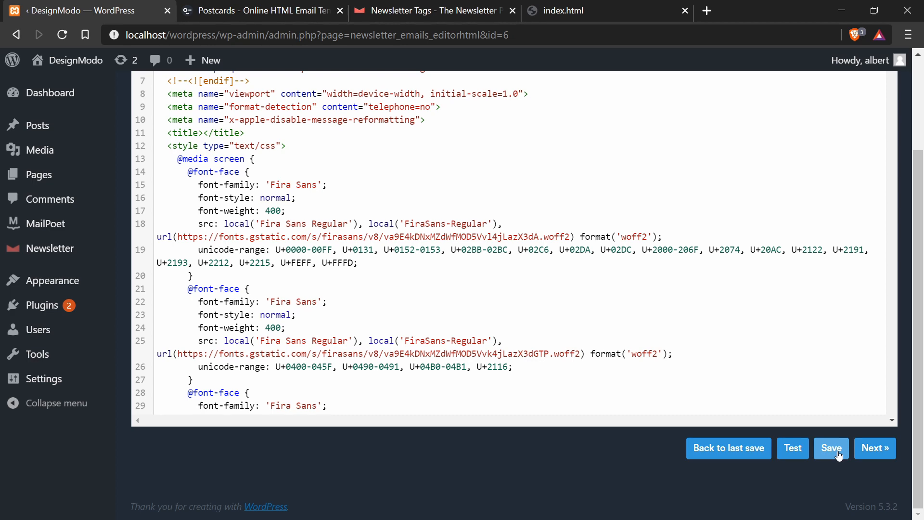
click(831, 447)
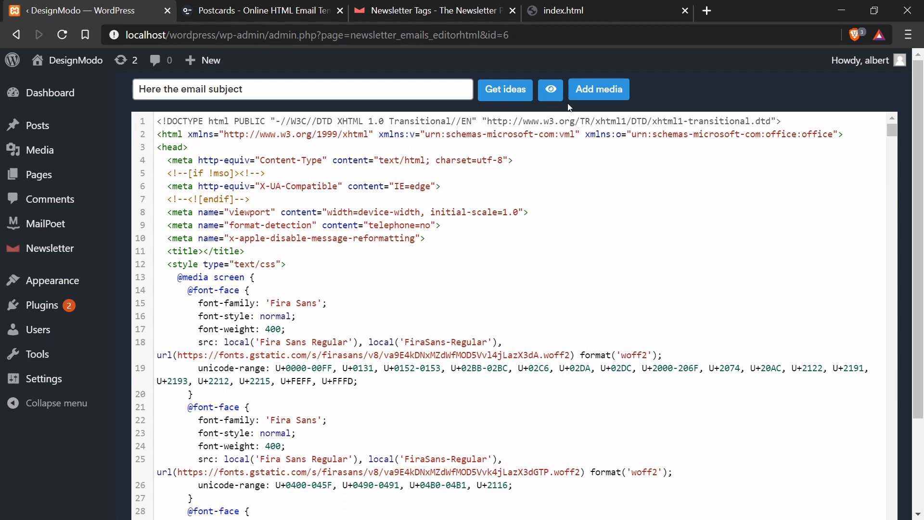
mouse_move(550, 89)
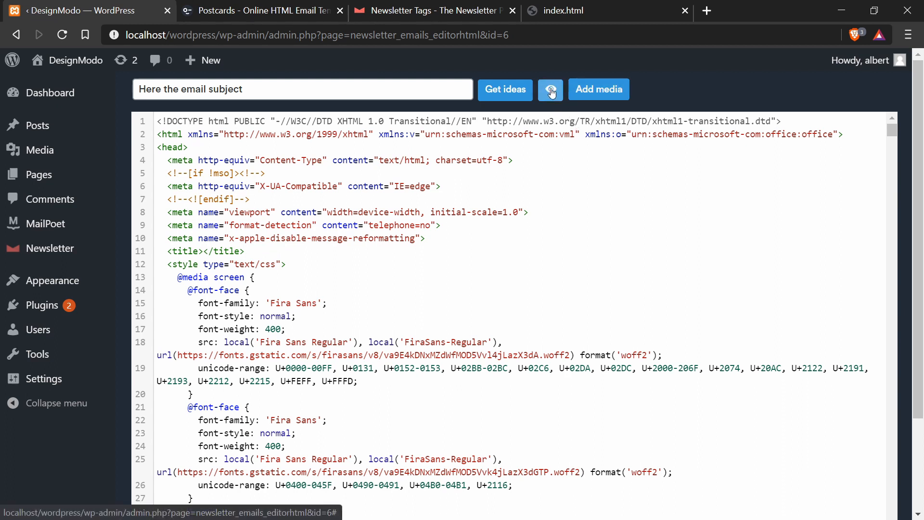
- Preview the Postcards template with its {name} heading in the desktop and mobile panes
click(550, 89)
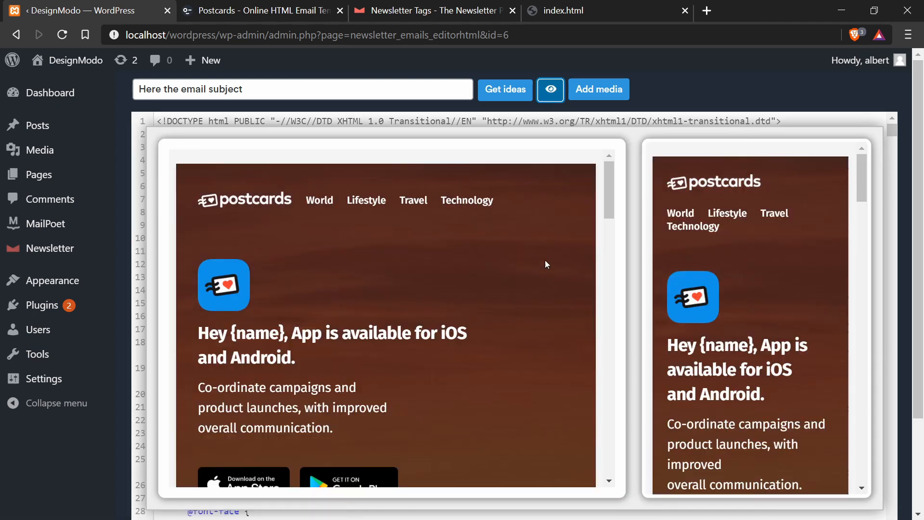
scroll(down, 3)
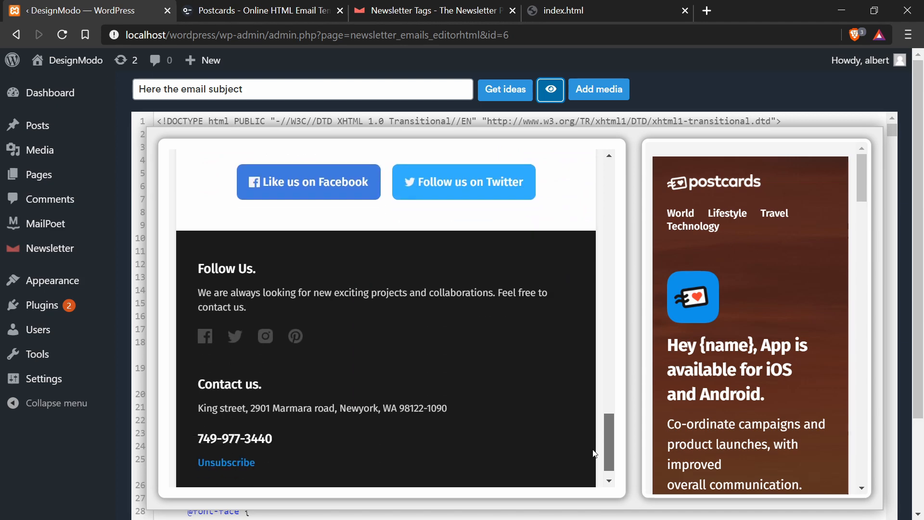
scroll(up, 3)
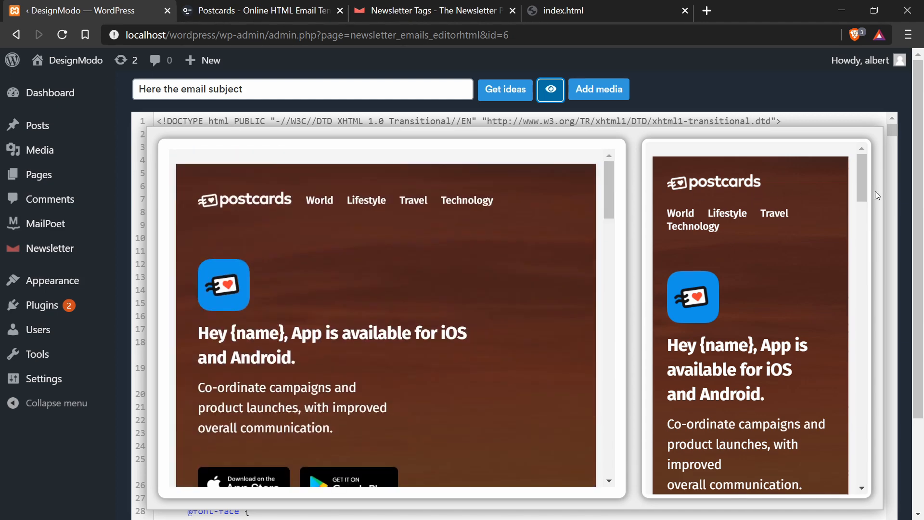
scroll(down, 3)
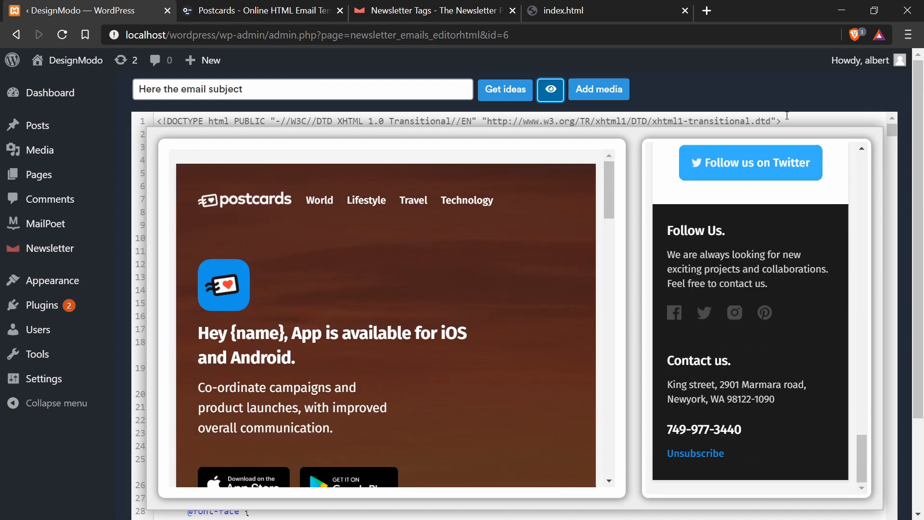
scroll(down, 3)
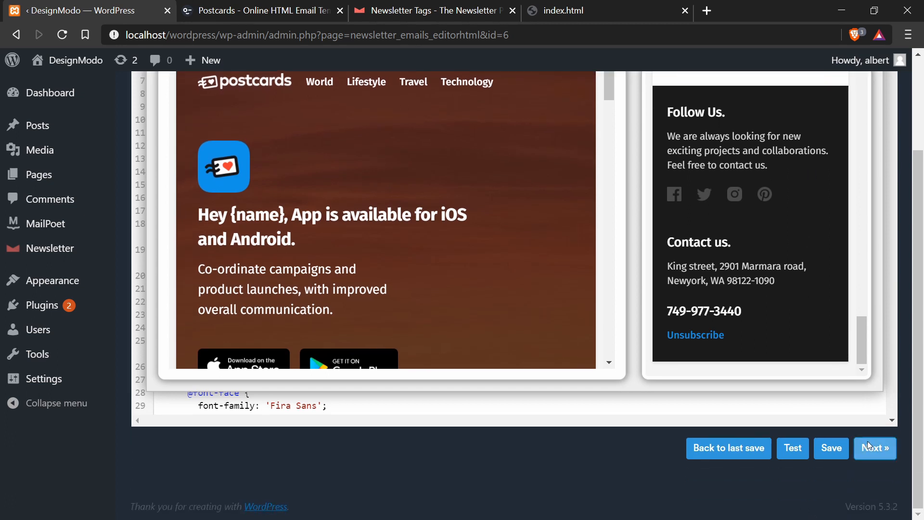
- Continue to the Edit Newsletter page showing Status: DRAFT and one targeted subscriber
click(876, 448)
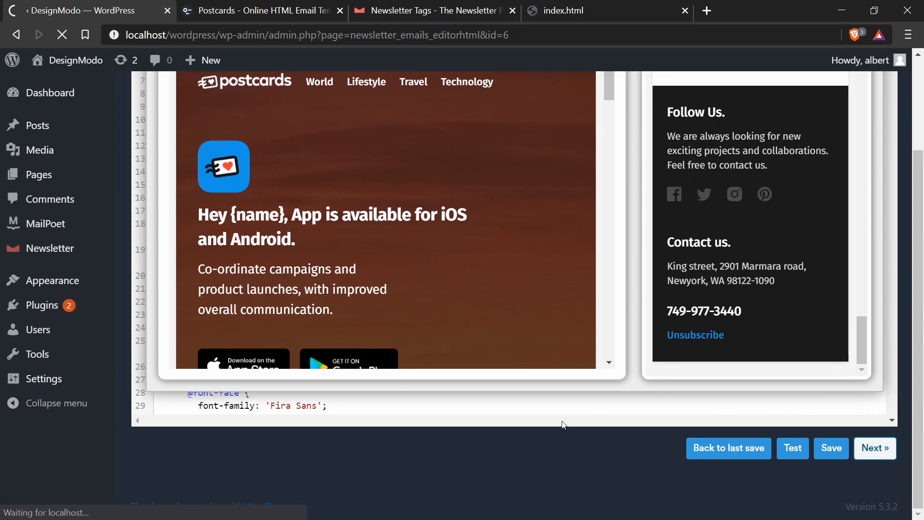
mouse_move(555, 453)
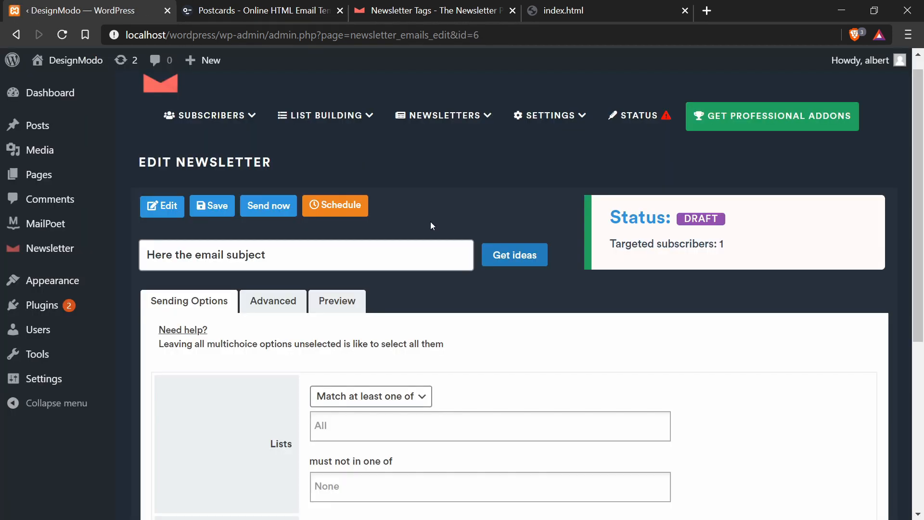
mouse_move(406, 208)
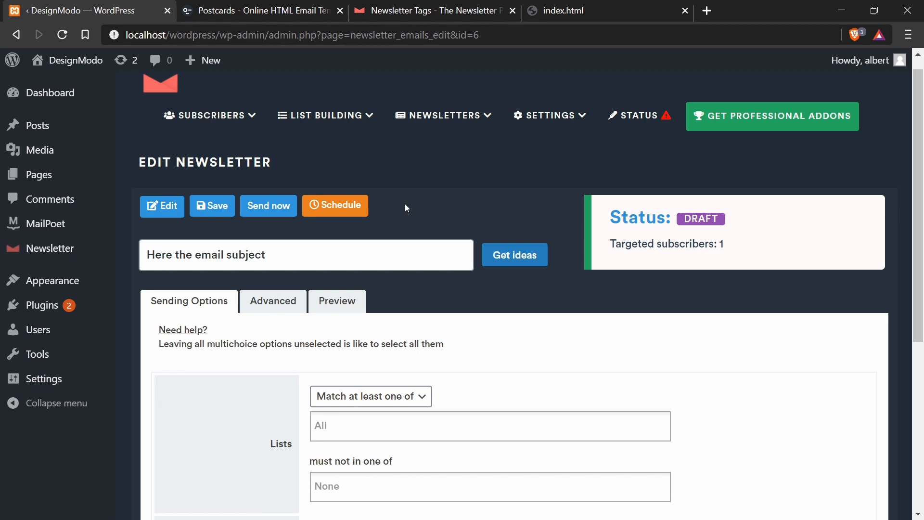
mouse_move(420, 201)
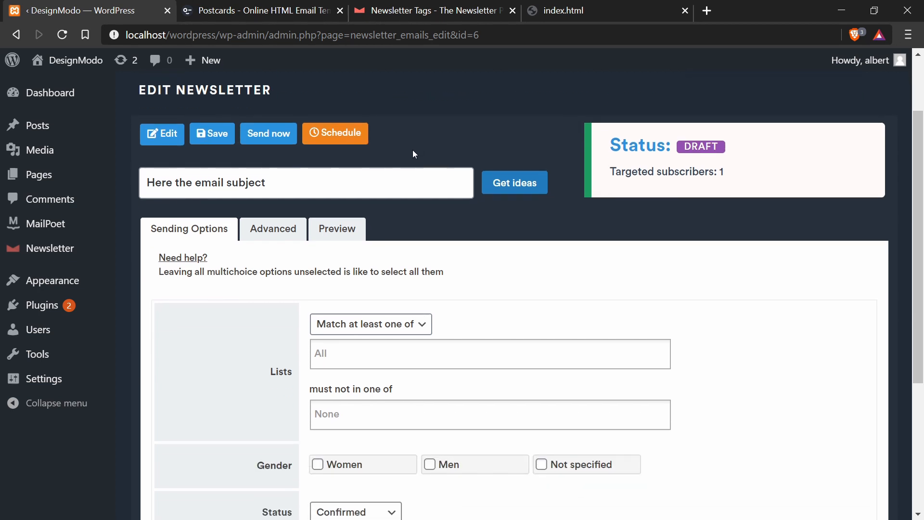
scroll(up, 3)
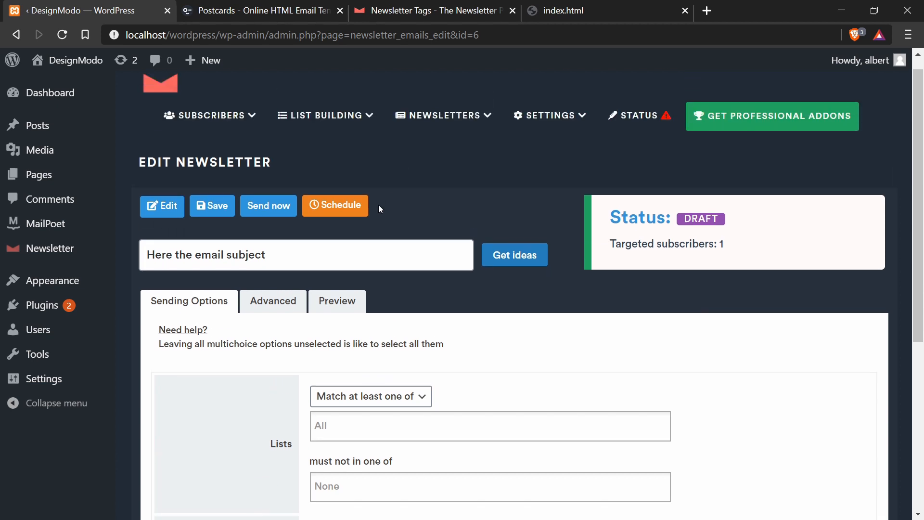
mouse_move(397, 207)
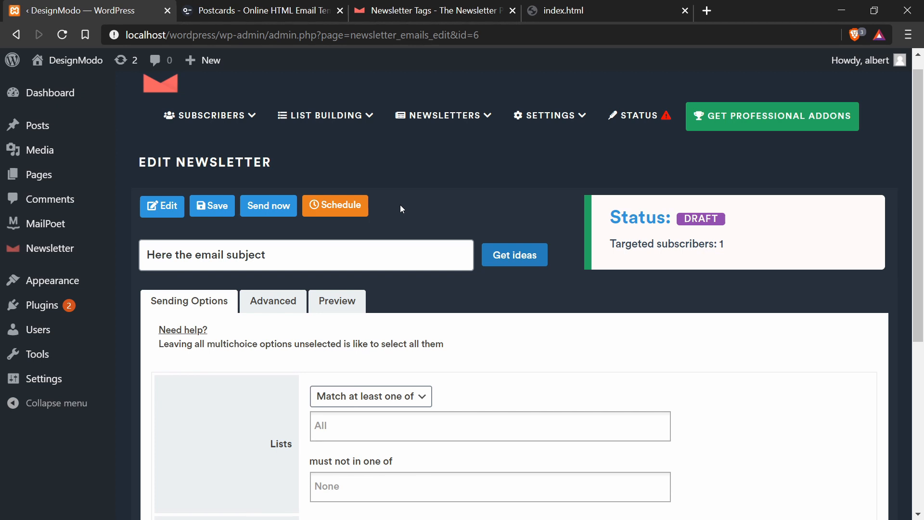
mouse_move(436, 219)
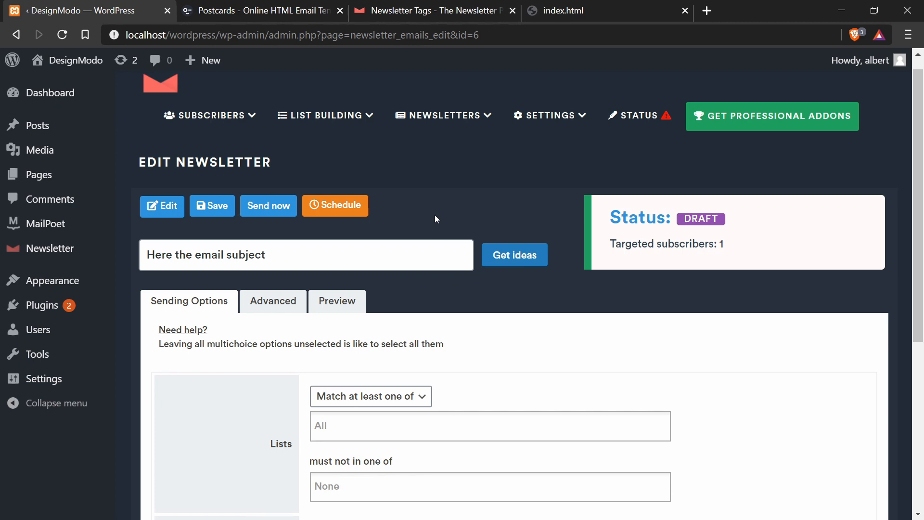